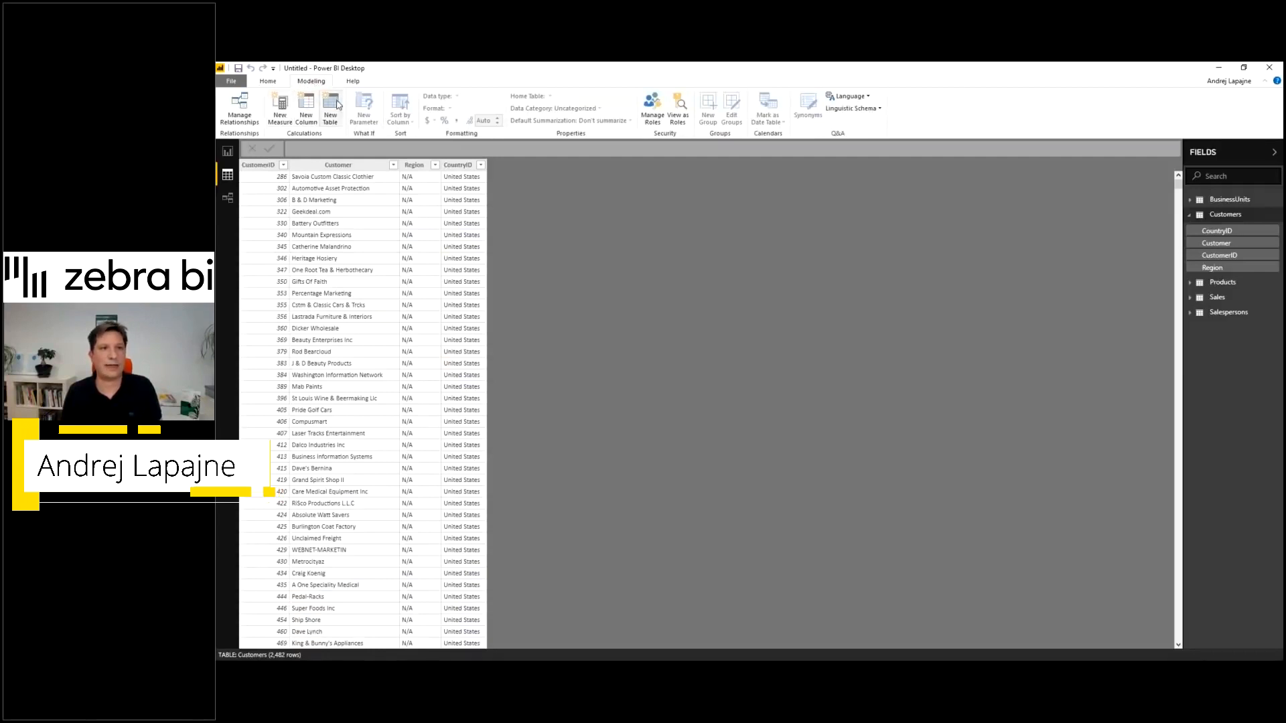
Create a Calendar table using CALENDAR from 2016-01-01 to 2018-12-31
left_click(330, 109)
type("Calender = CALENDAR(")
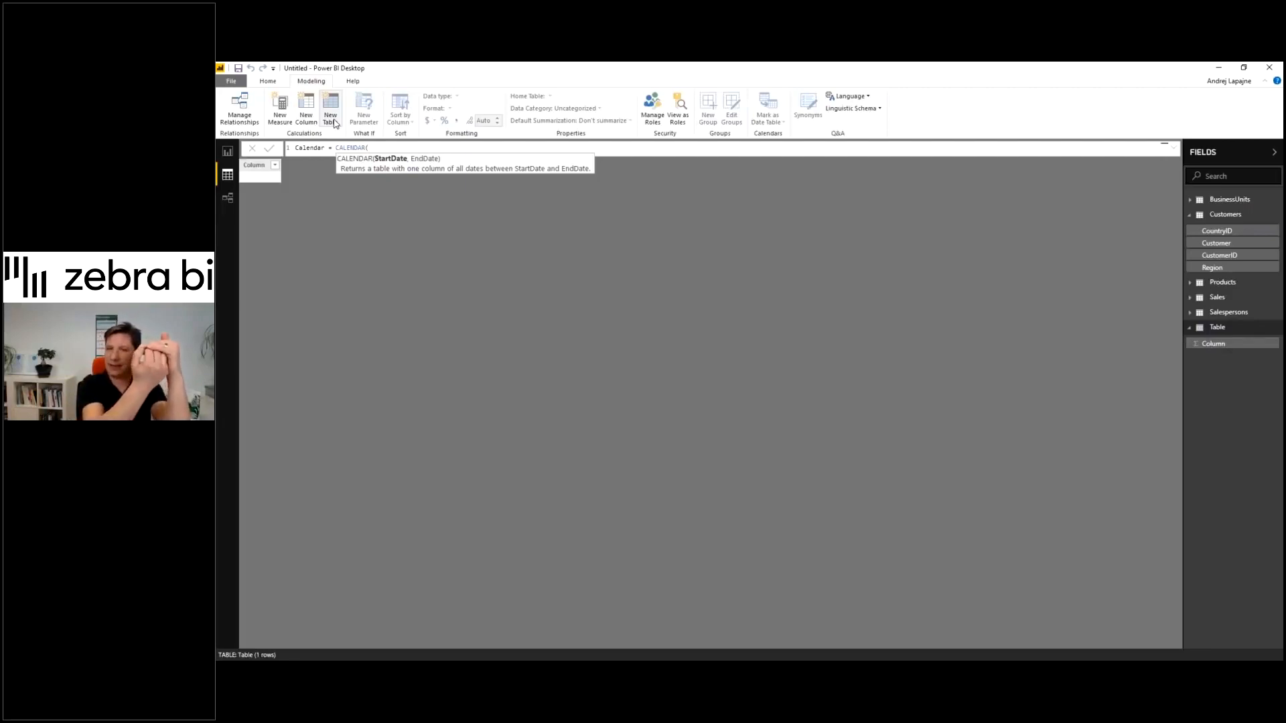
type("\"2016-01-01")
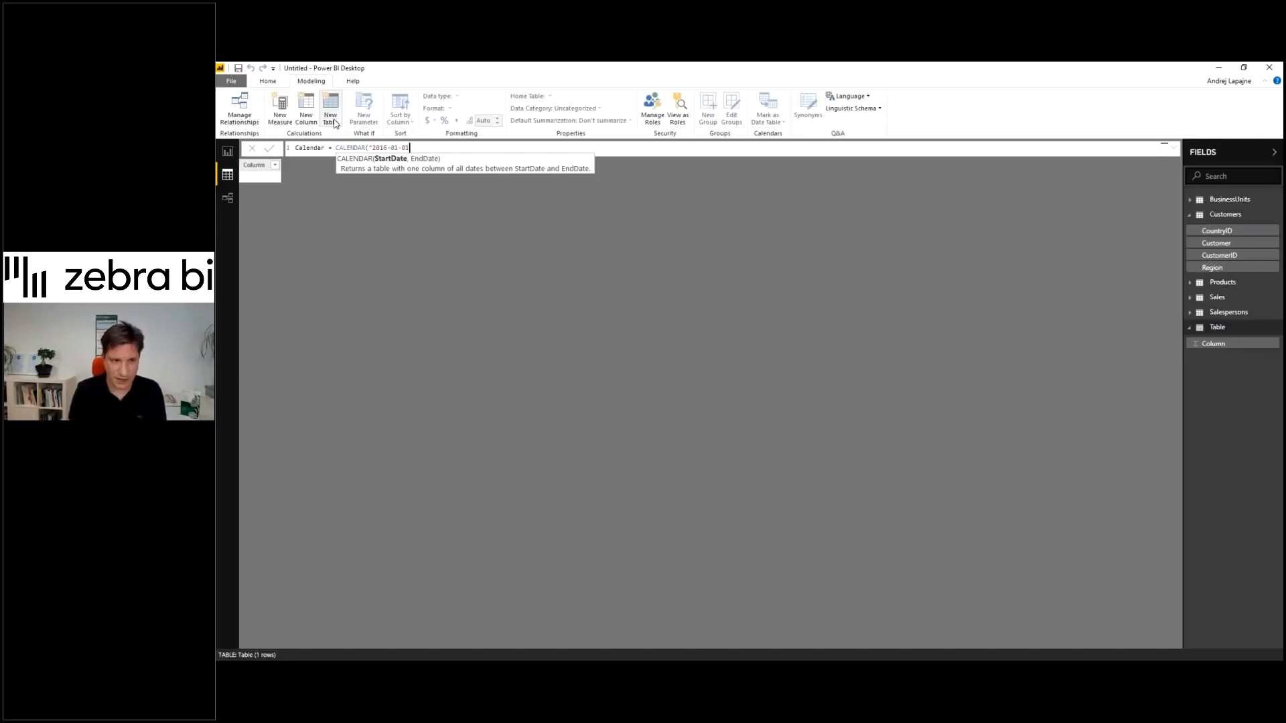
type("\"")
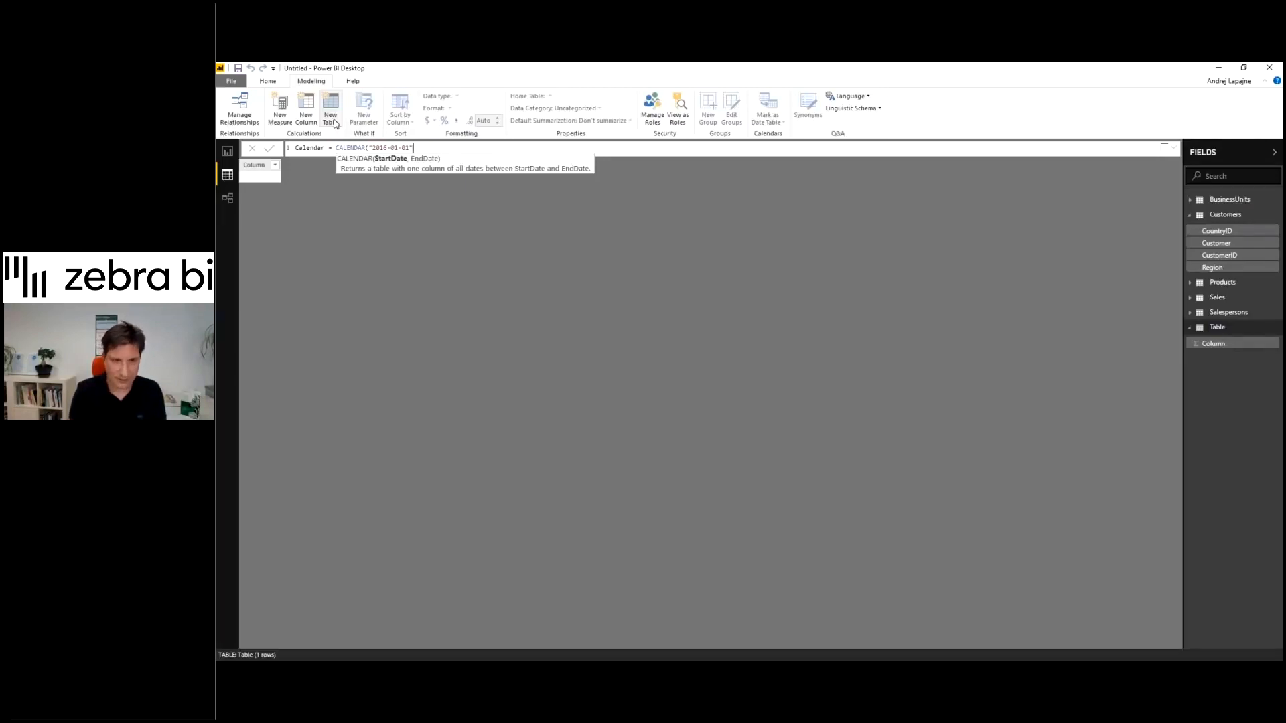
type(", \"2016")
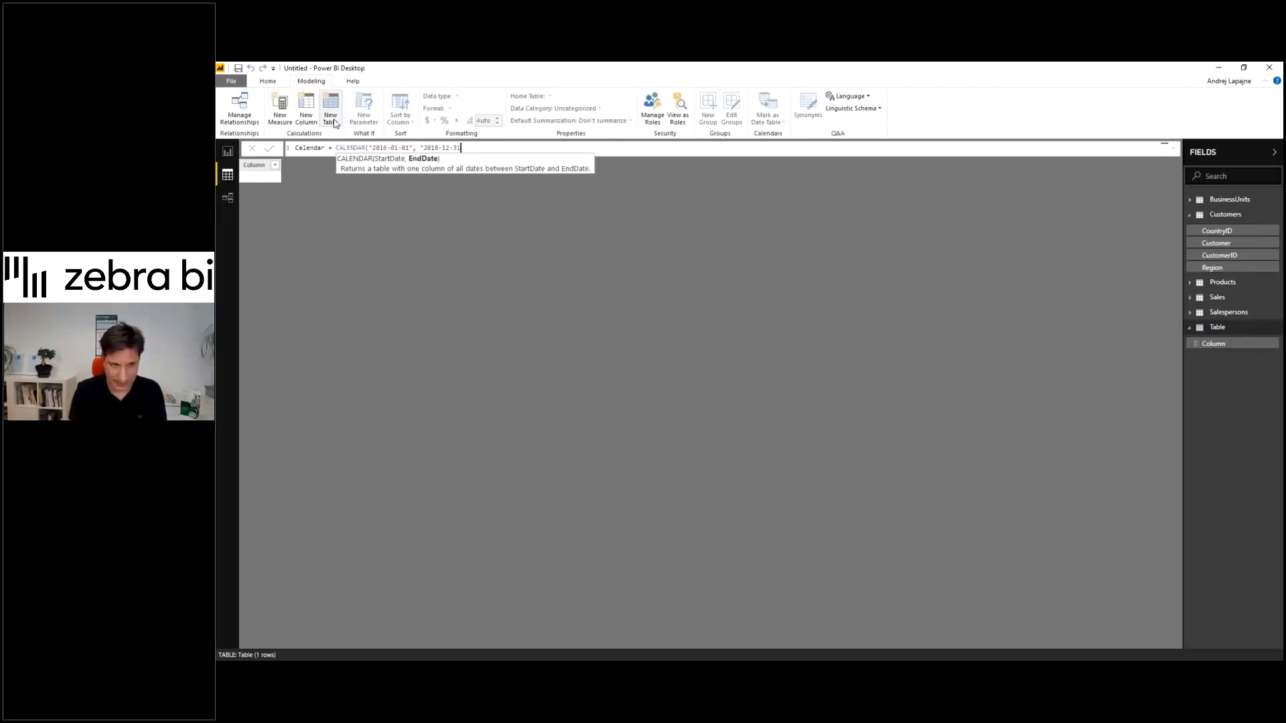
type("\")")
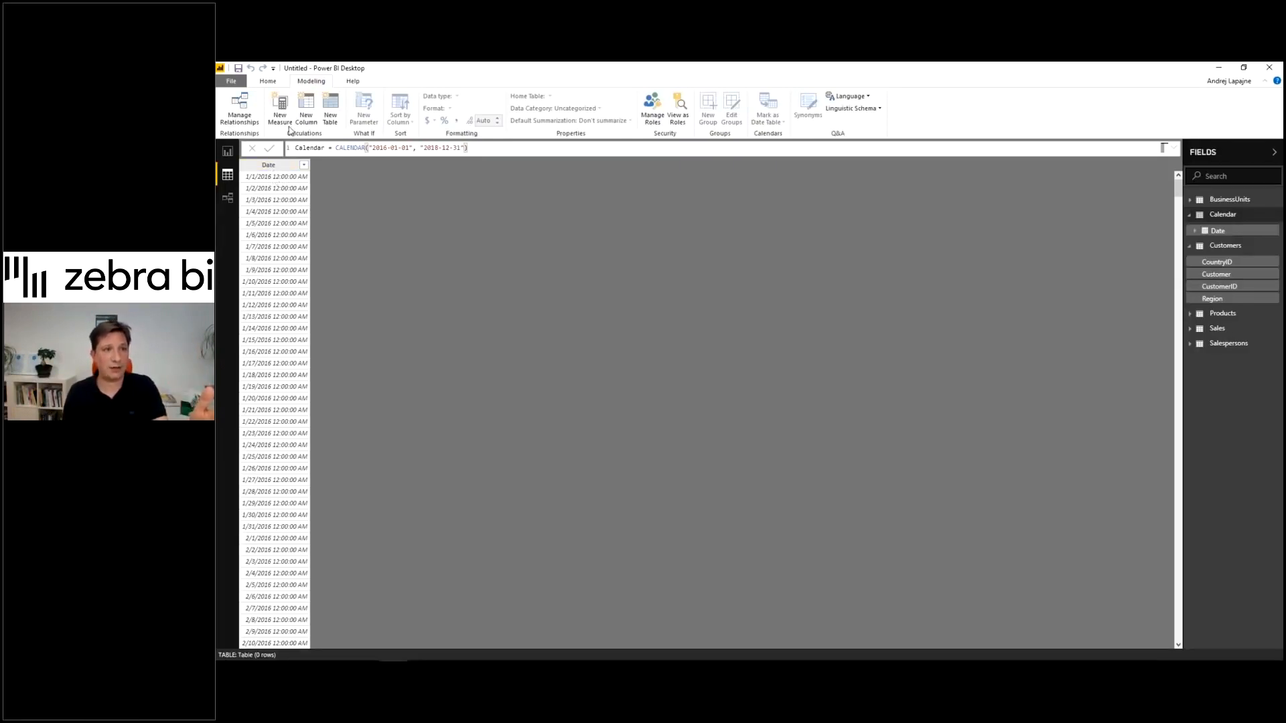
Add a Year column defined as FORMAT('Calendar'[Date], "YYYY")
left_click(306, 107)
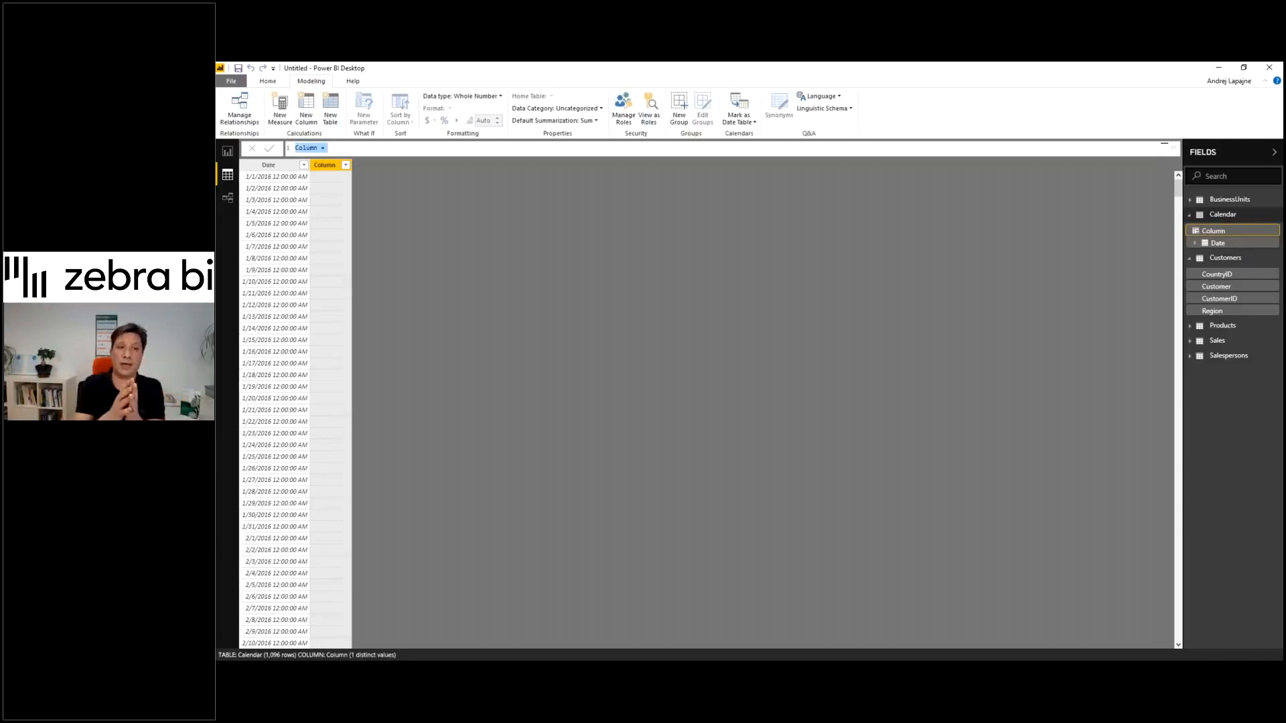
type("Y")
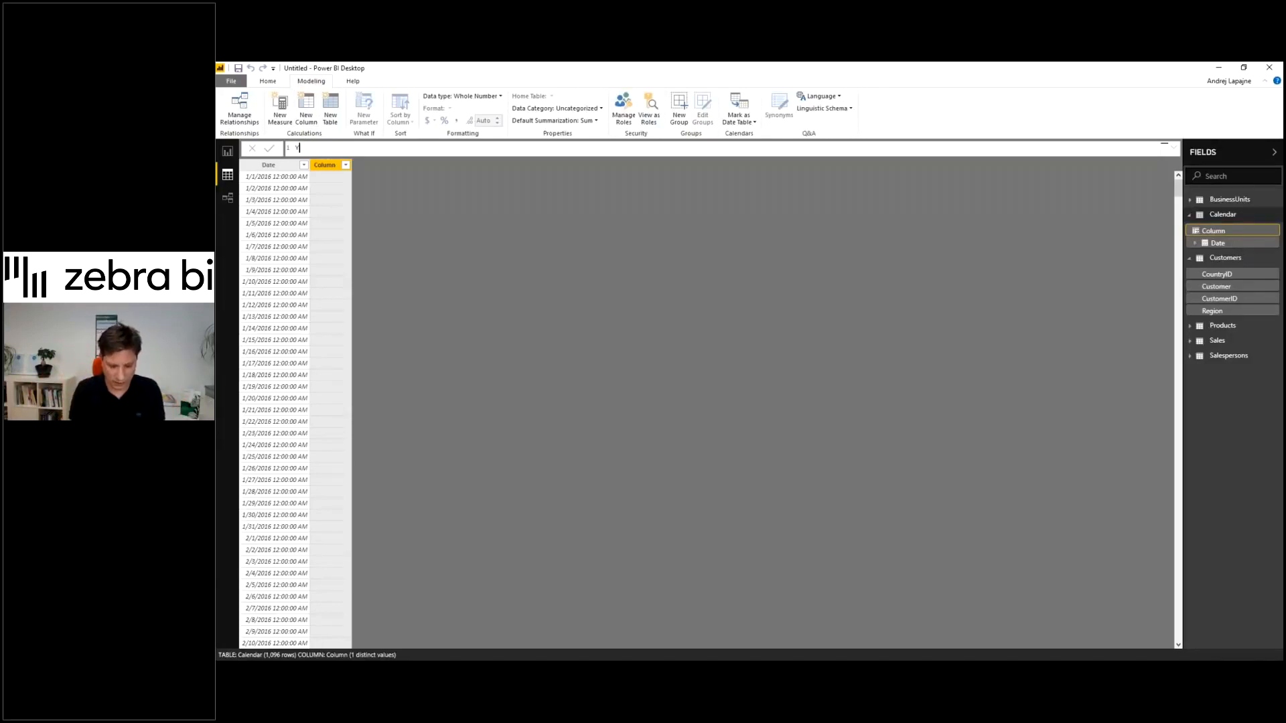
type("ear = YEAR(")
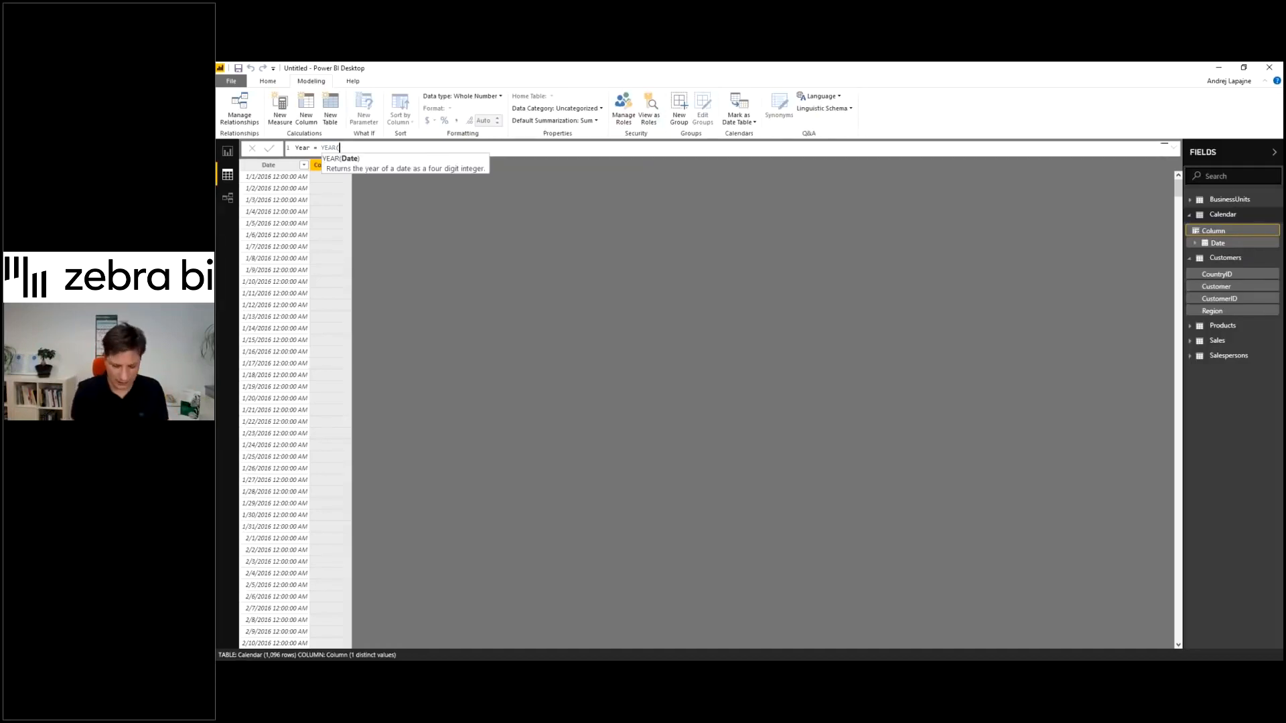
type("Da")
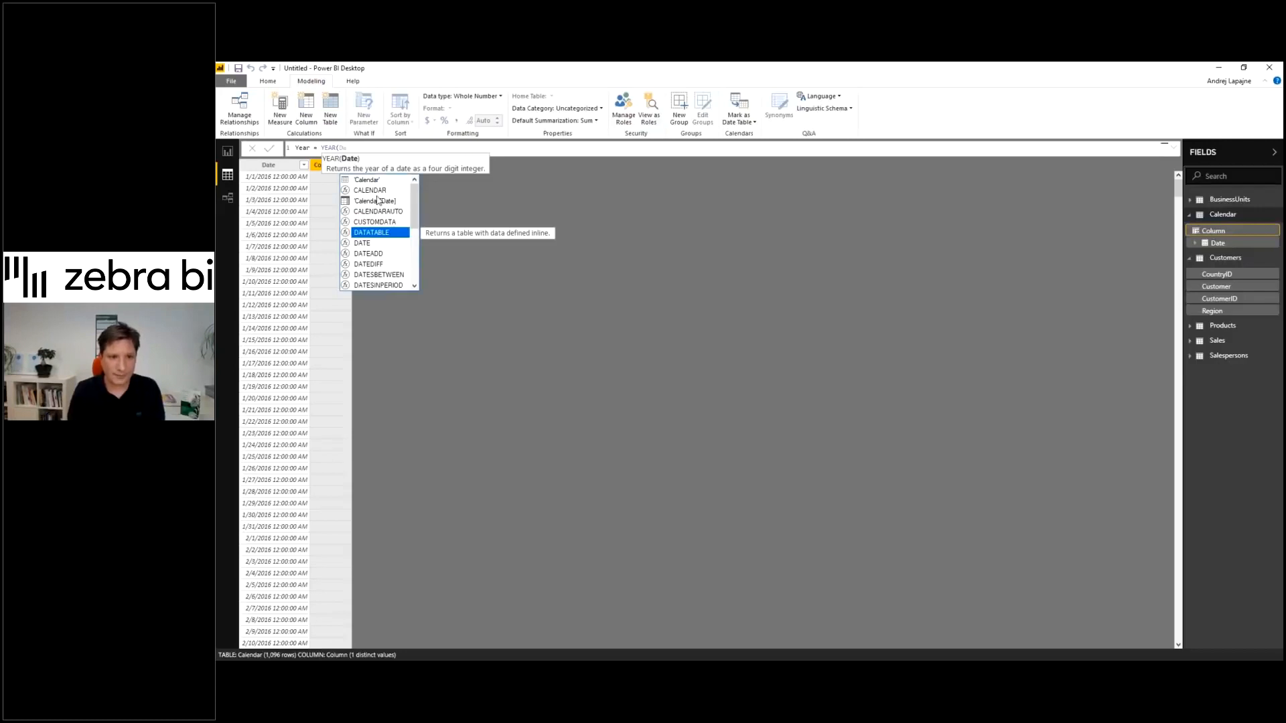
key("Enter")
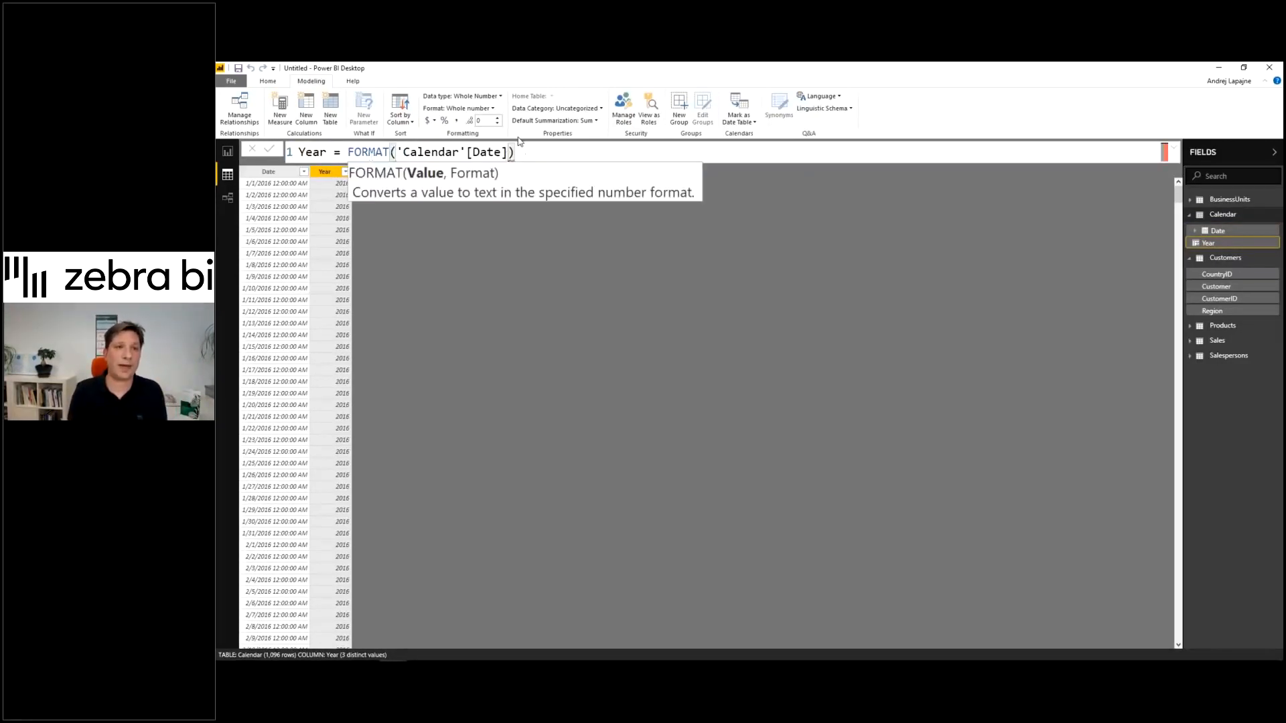
type(", \"YYYY")
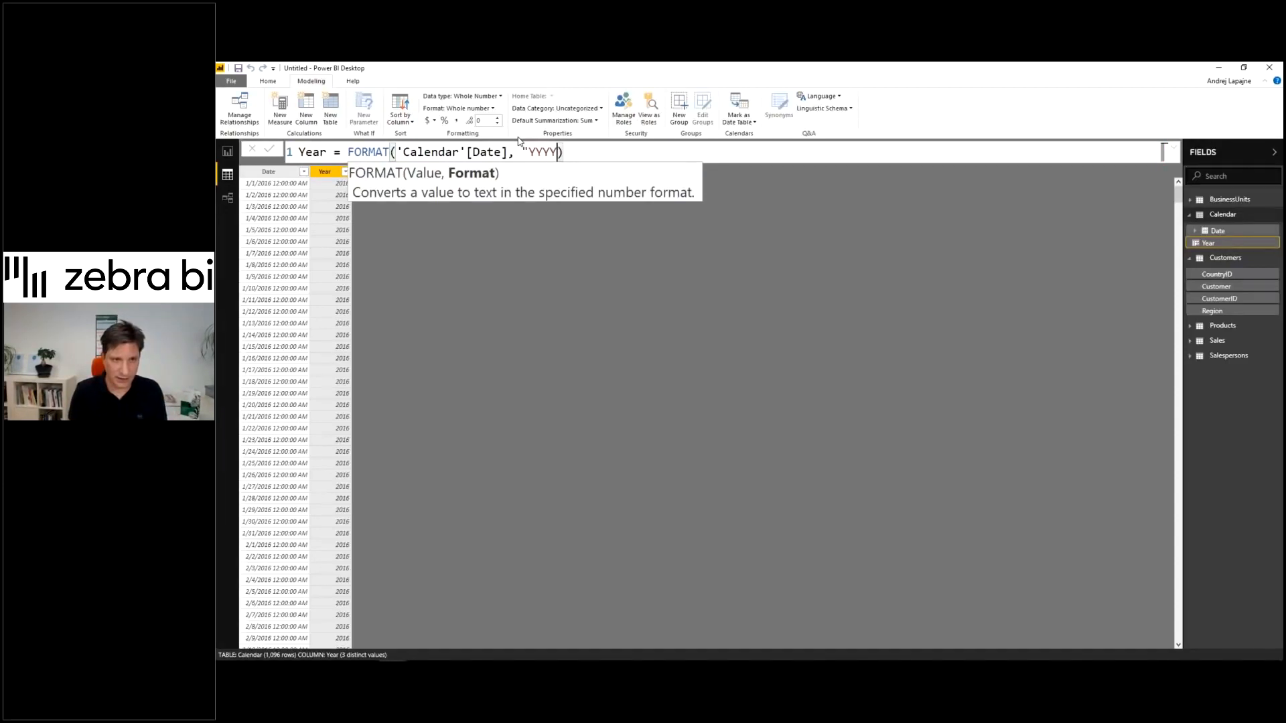
type("\"")
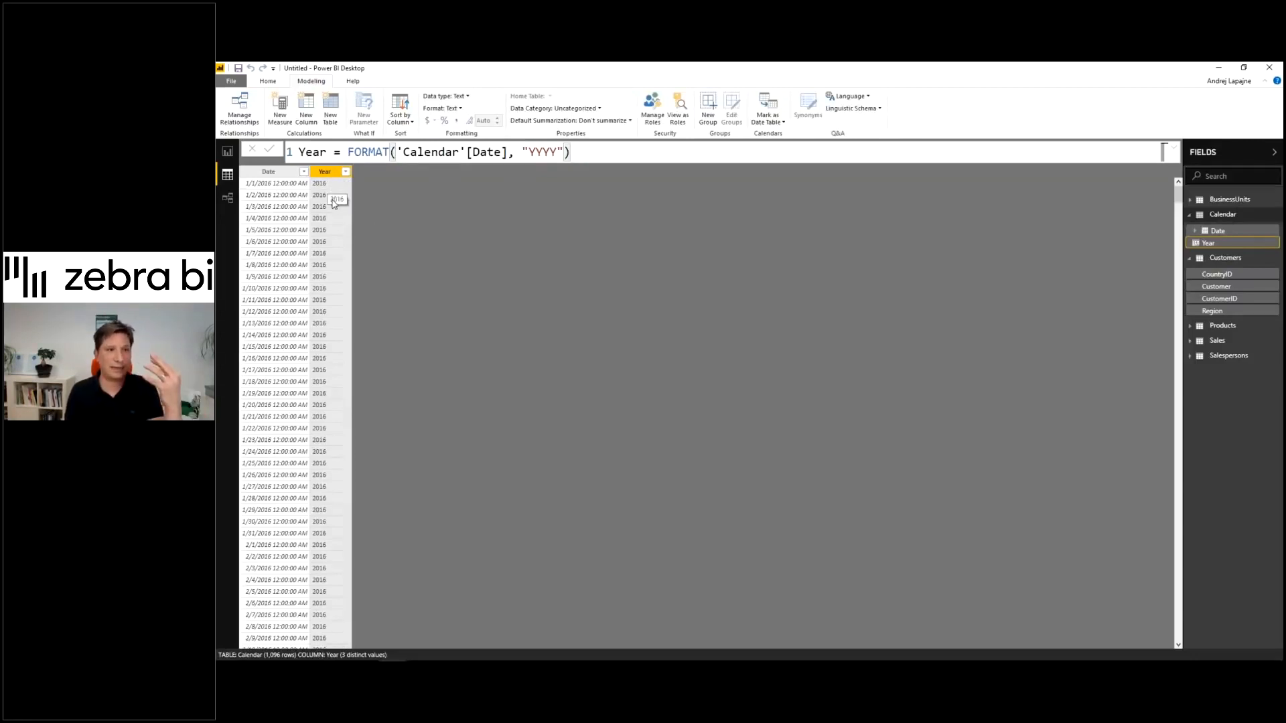
Add a Month column formatting Calendar Date as "MMM"
left_click(307, 110)
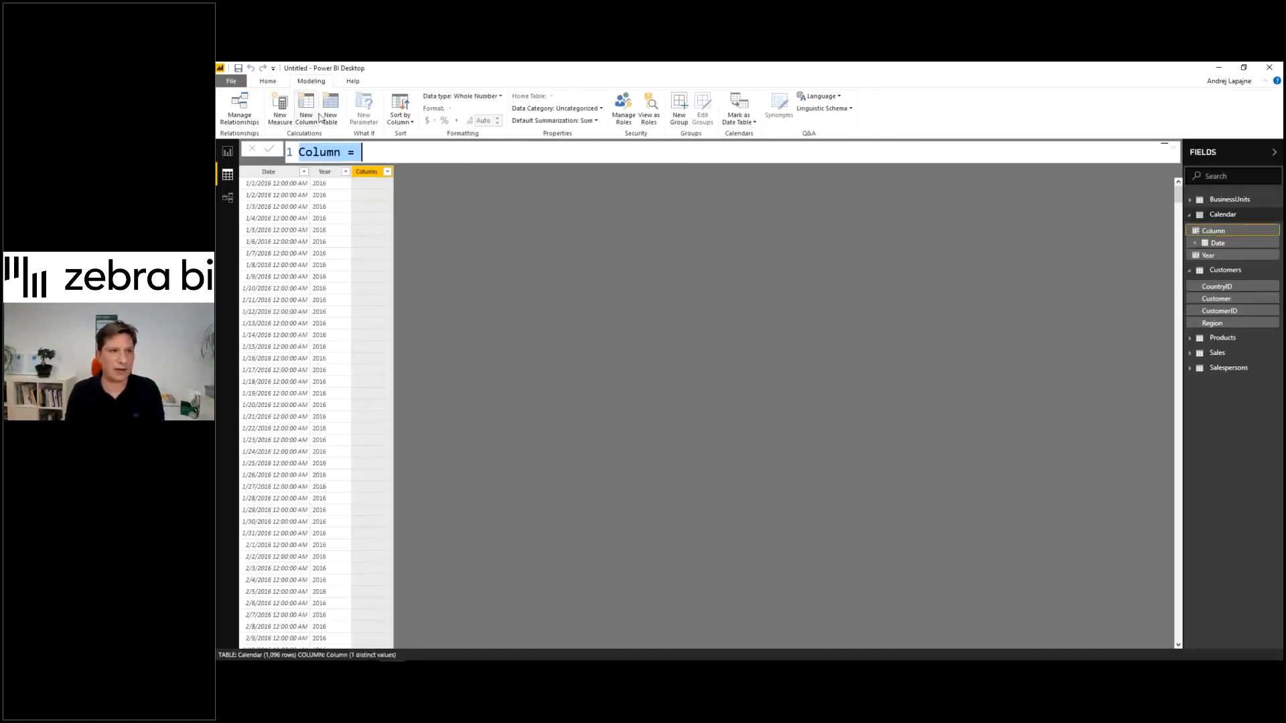
type("Month")
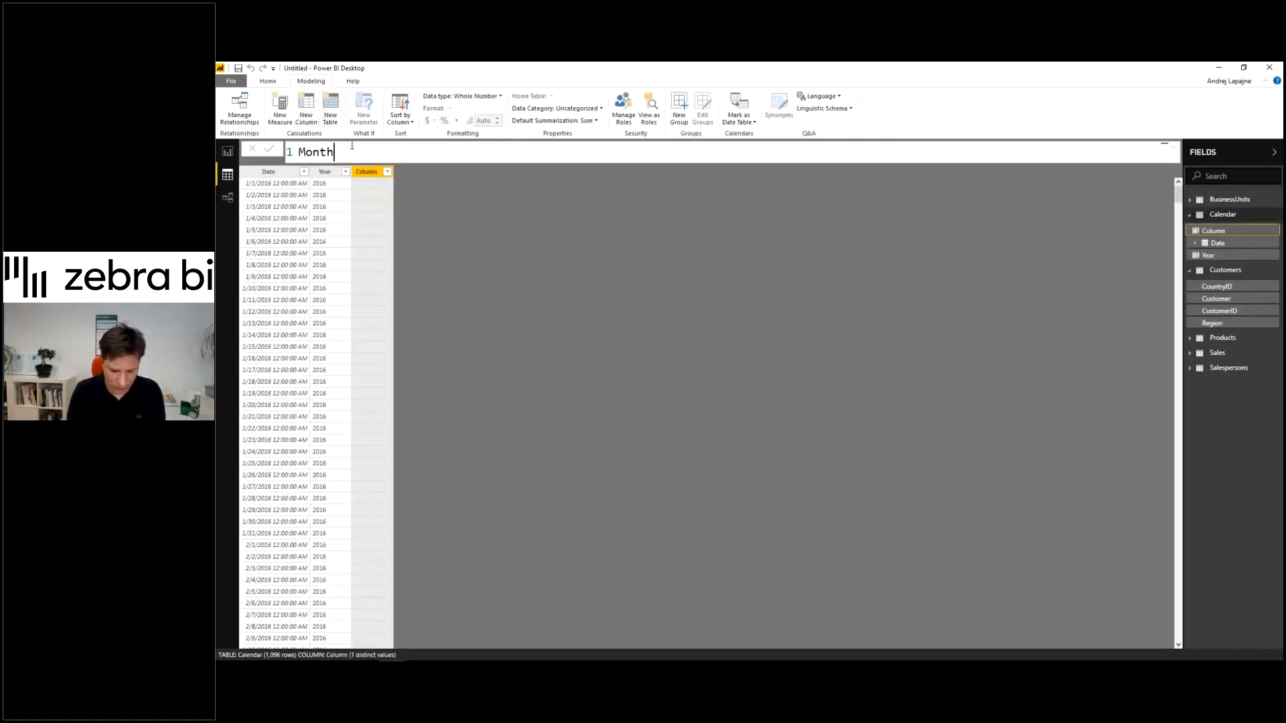
type("=")
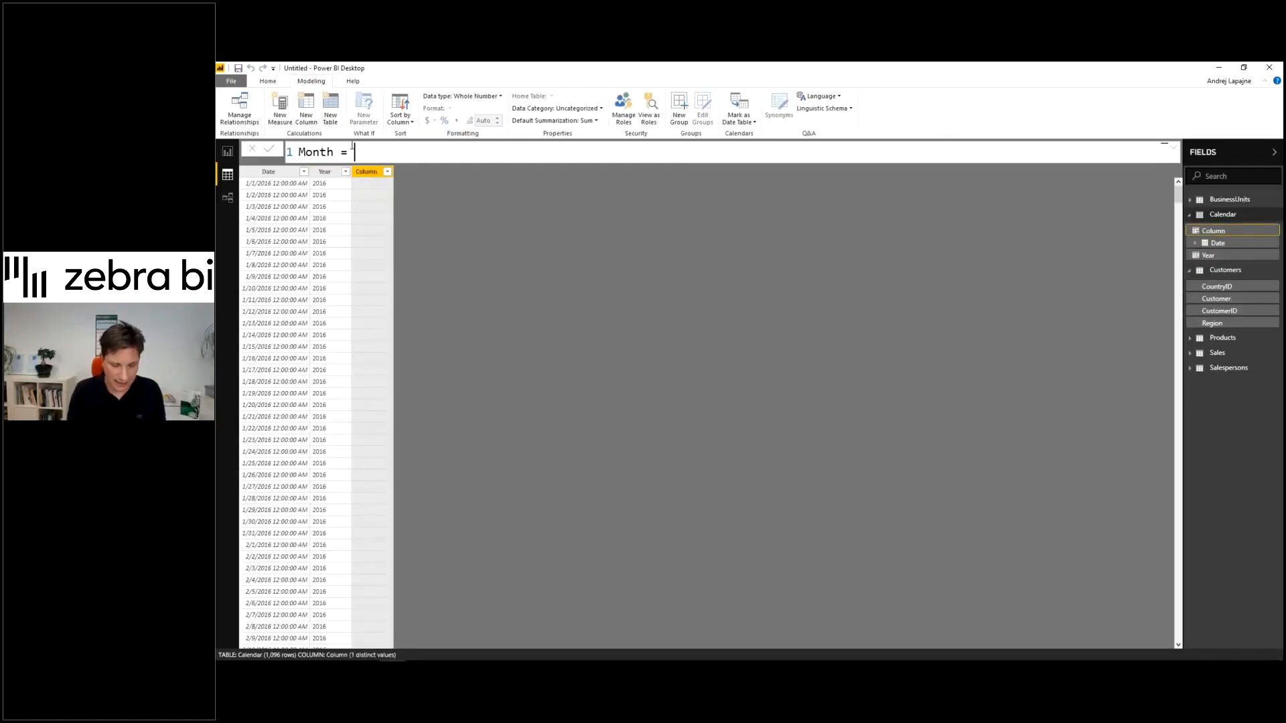
type("FORMAT(")
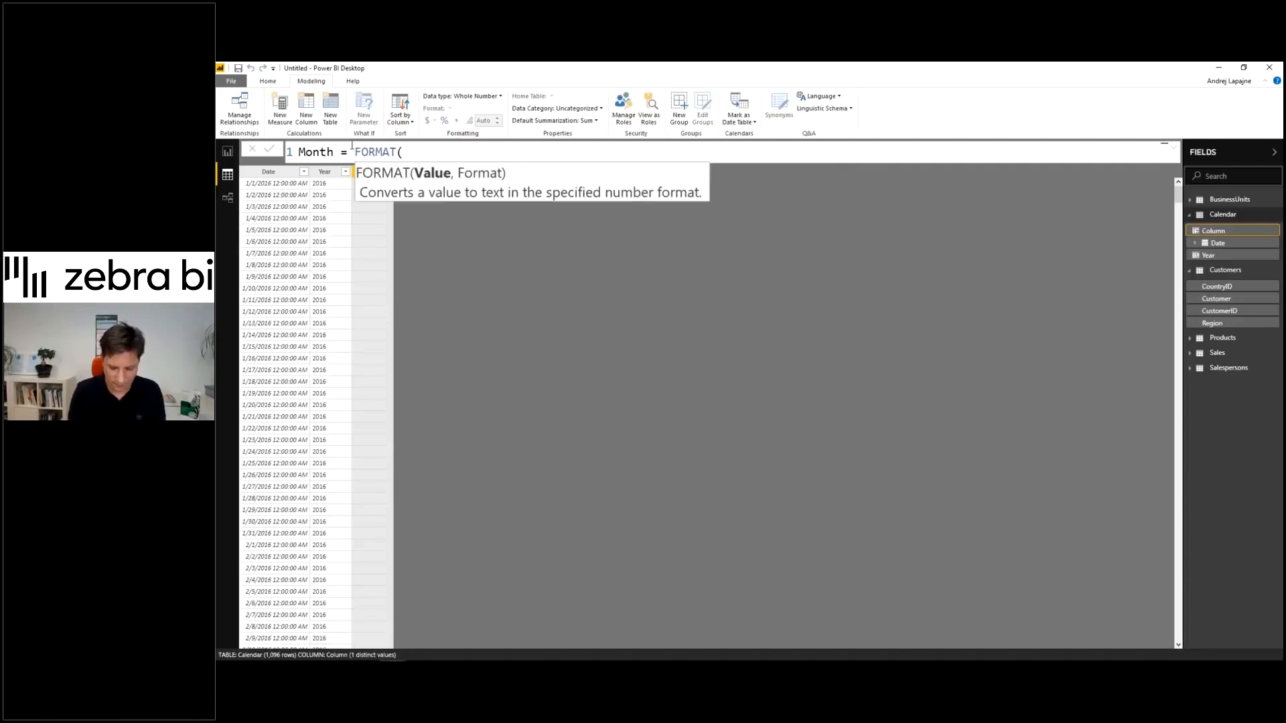
type("date")
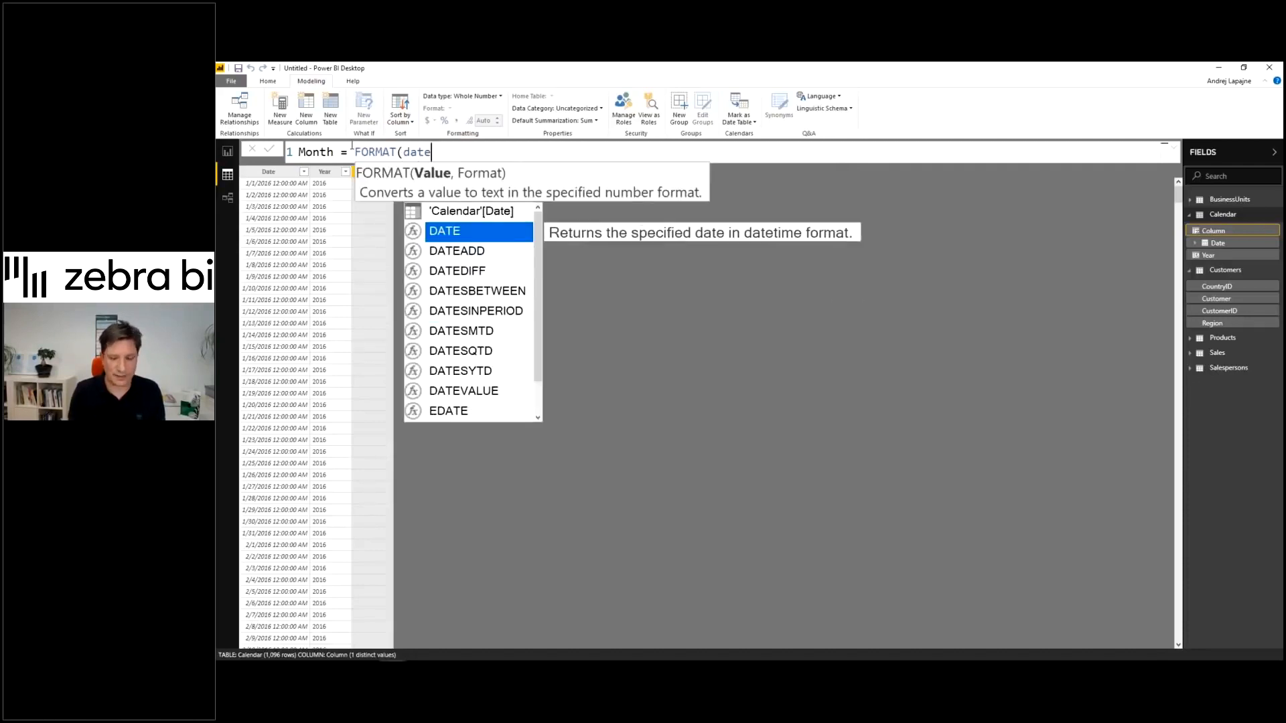
key("Enter")
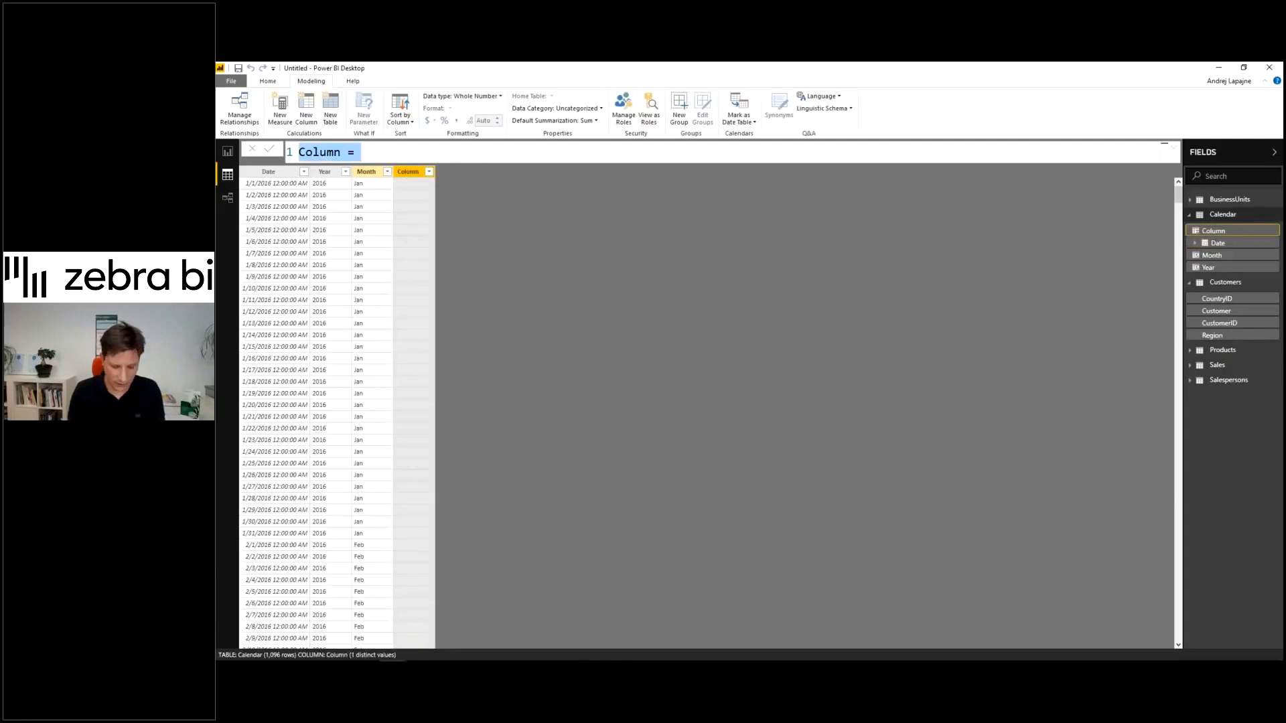
Add a Quarter column as "Q" & FORMAT('Calendar'[Date], "Q")
type("Quarter = FORMAT('Calendar'[Date], \"Q\")")
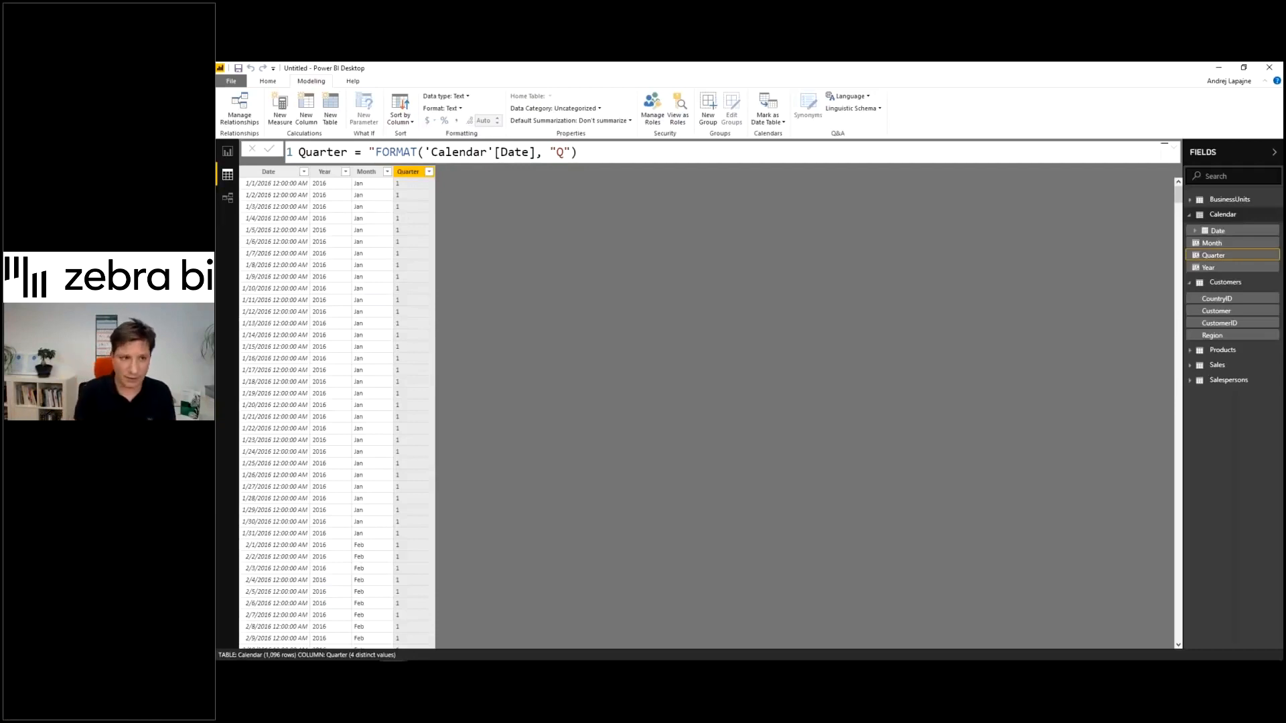
type("Q\"")
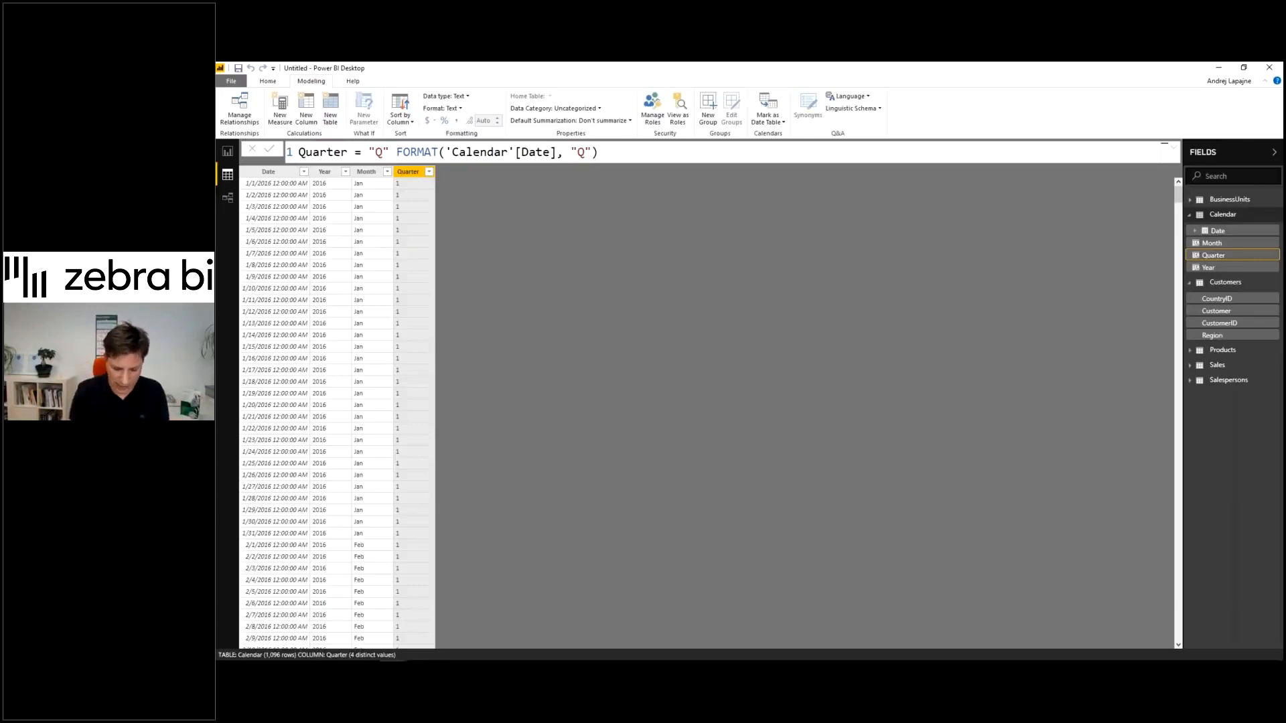
type("&")
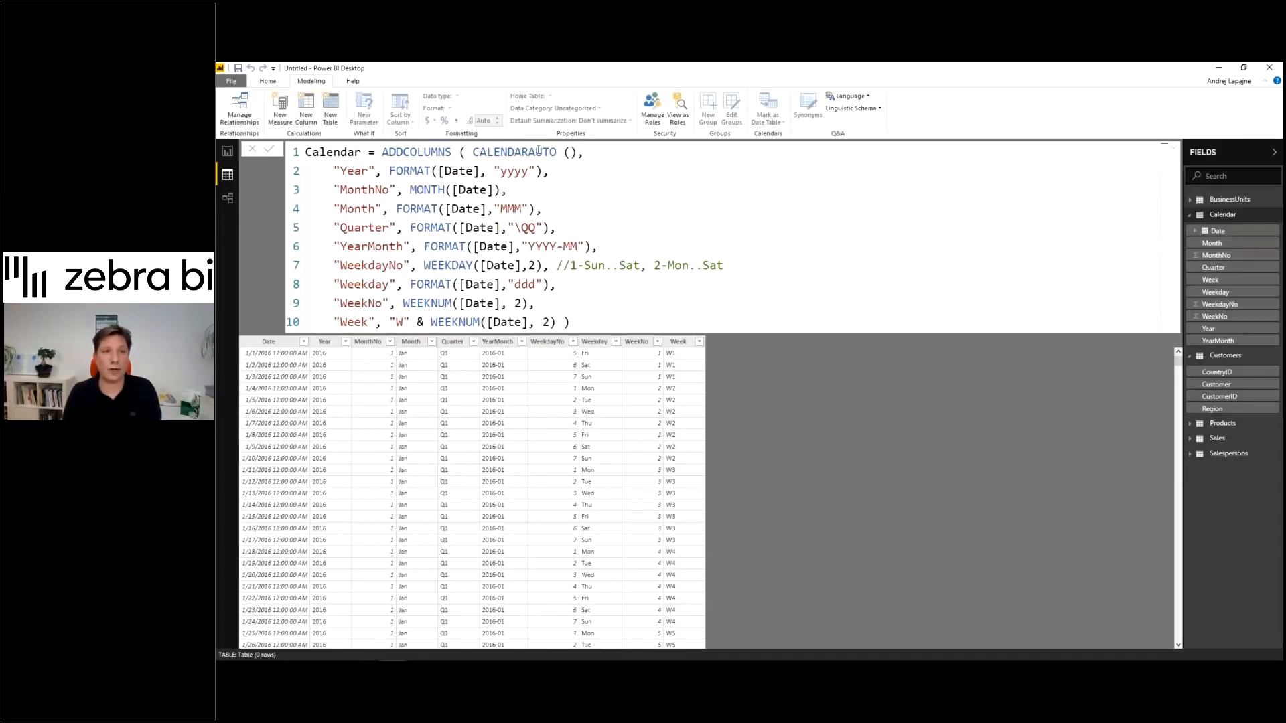
Rewrite Calendar as ADDCOLUMNS(CALENDARAUTO(), ...) with Year, MonthNo, Month, Quarter, YearMonth, Weekday, Week
double_click(514, 153)
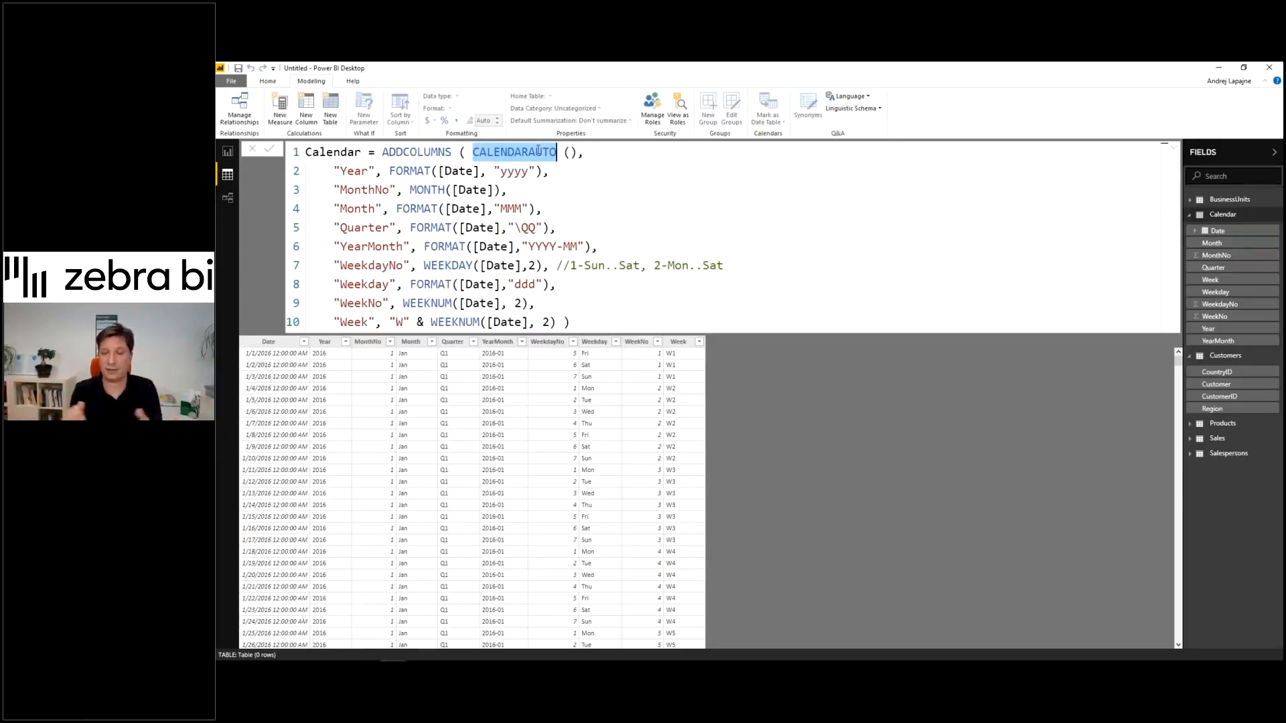
left_click(227, 198)
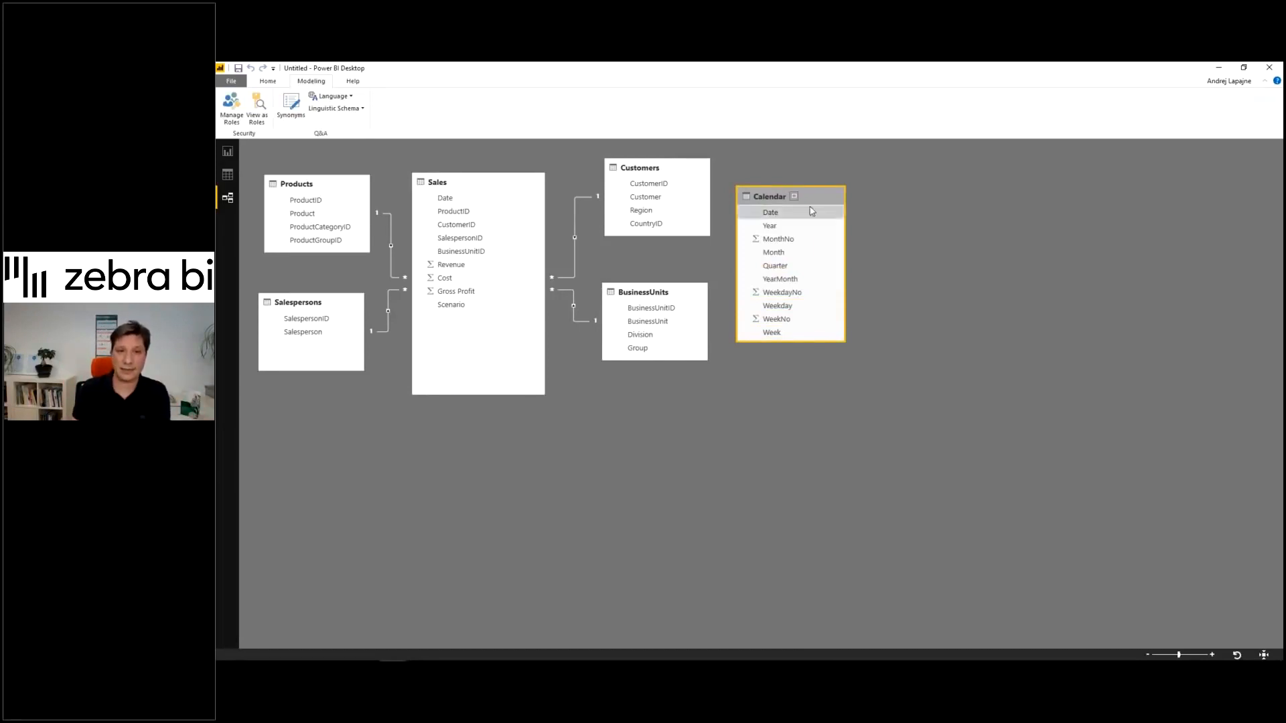
Place Calendar below BusinessUnits and relate Calendar[Date] to Sales[Date]
left_click_drag(789, 196, 654, 395)
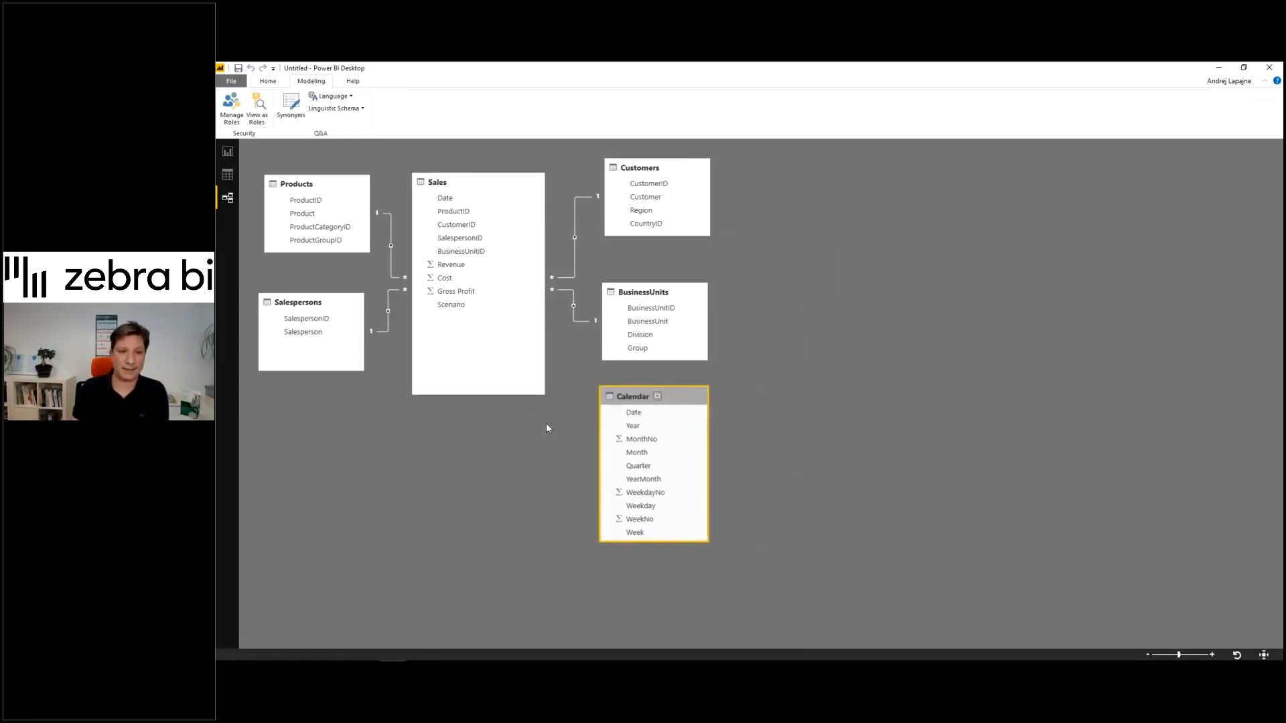
left_click(633, 412)
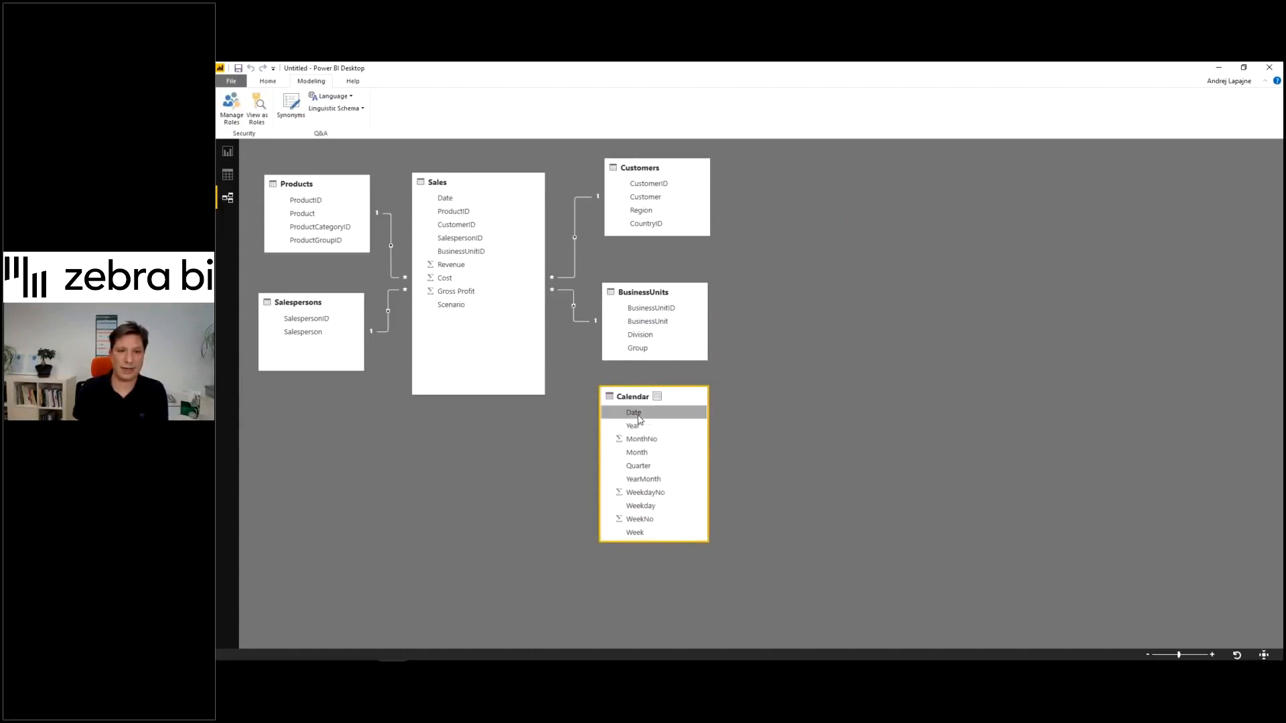
left_click_drag(633, 412, 486, 200)
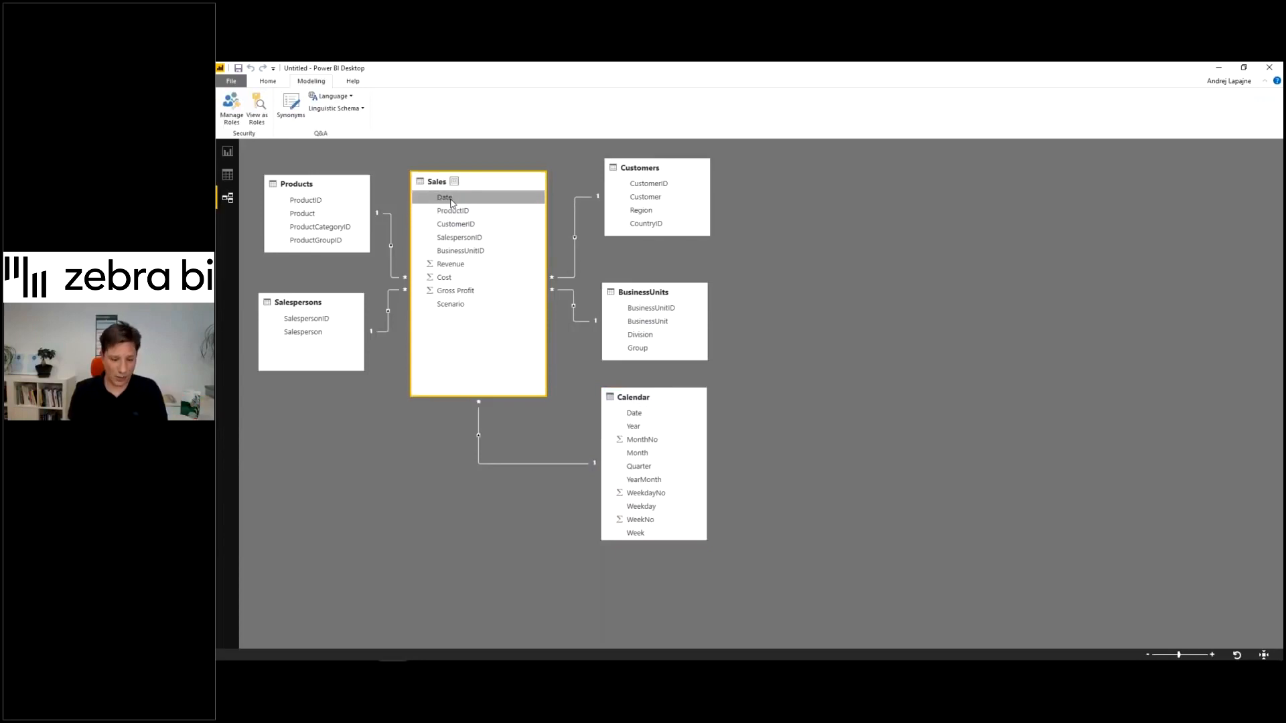
mouse_move(461, 199)
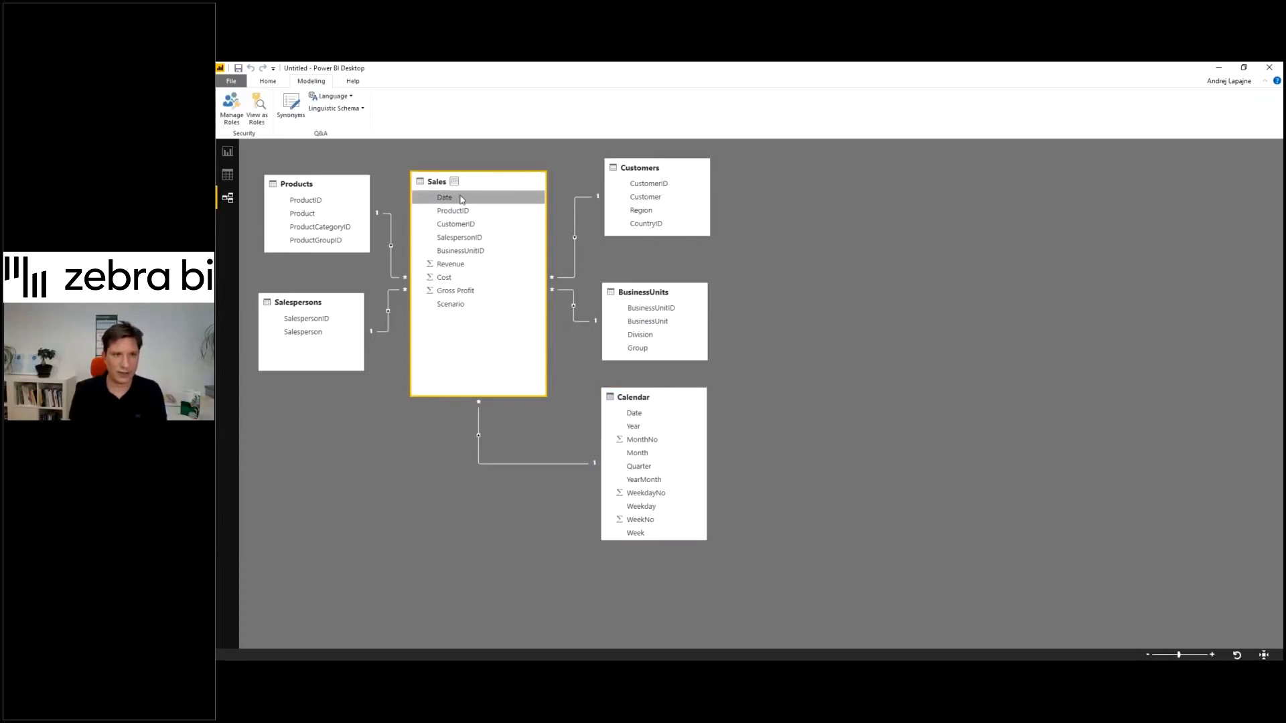
Hide the Sales Date column in report view
right_click(445, 197)
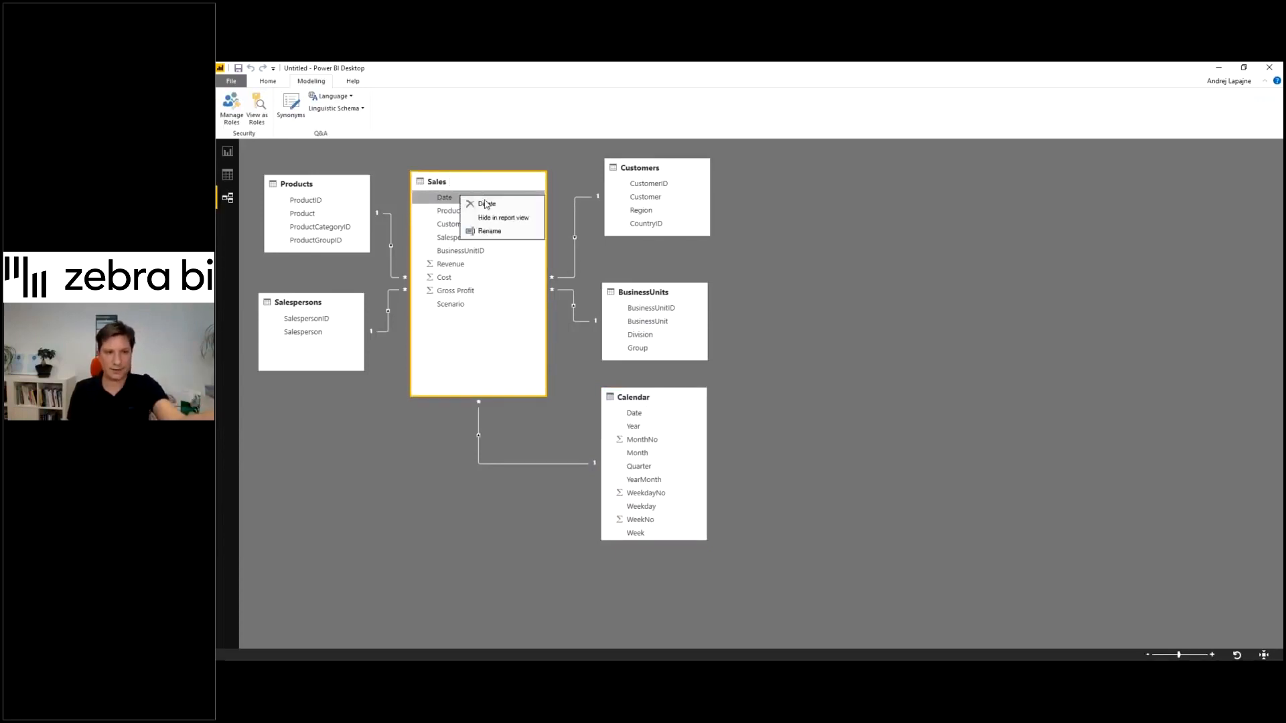
mouse_move(503, 217)
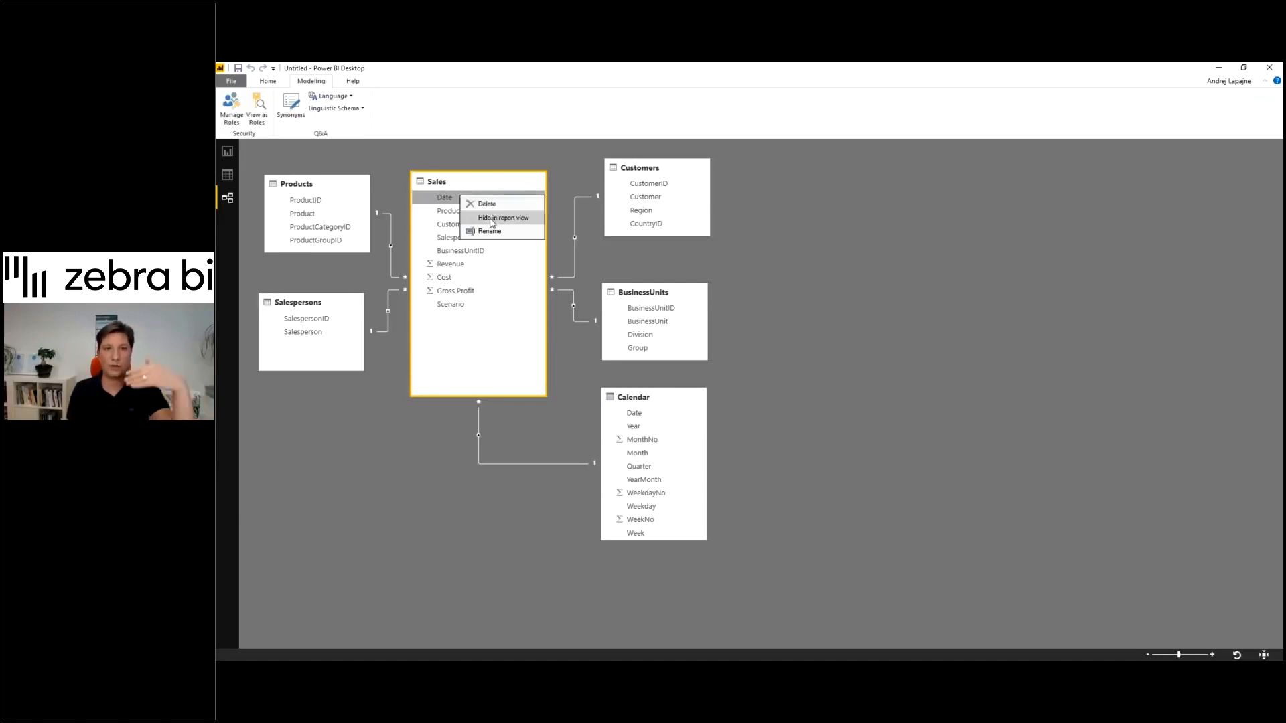
left_click(503, 217)
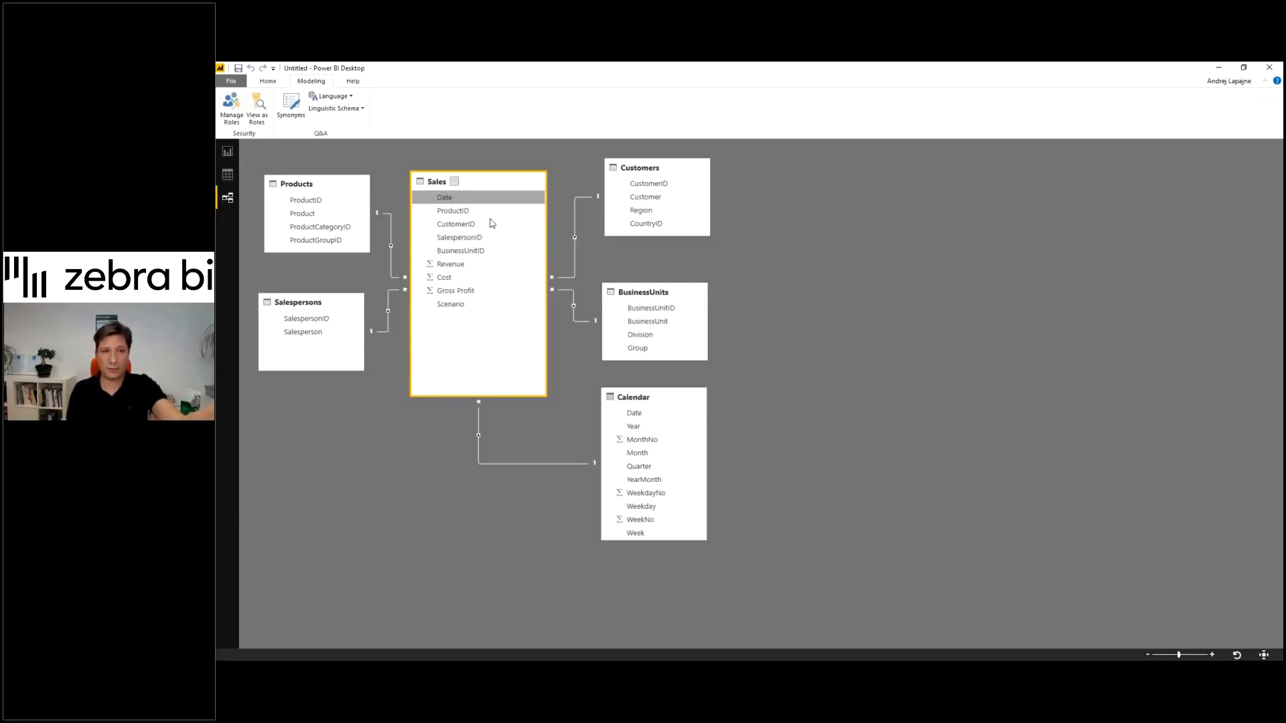
left_click(634, 413)
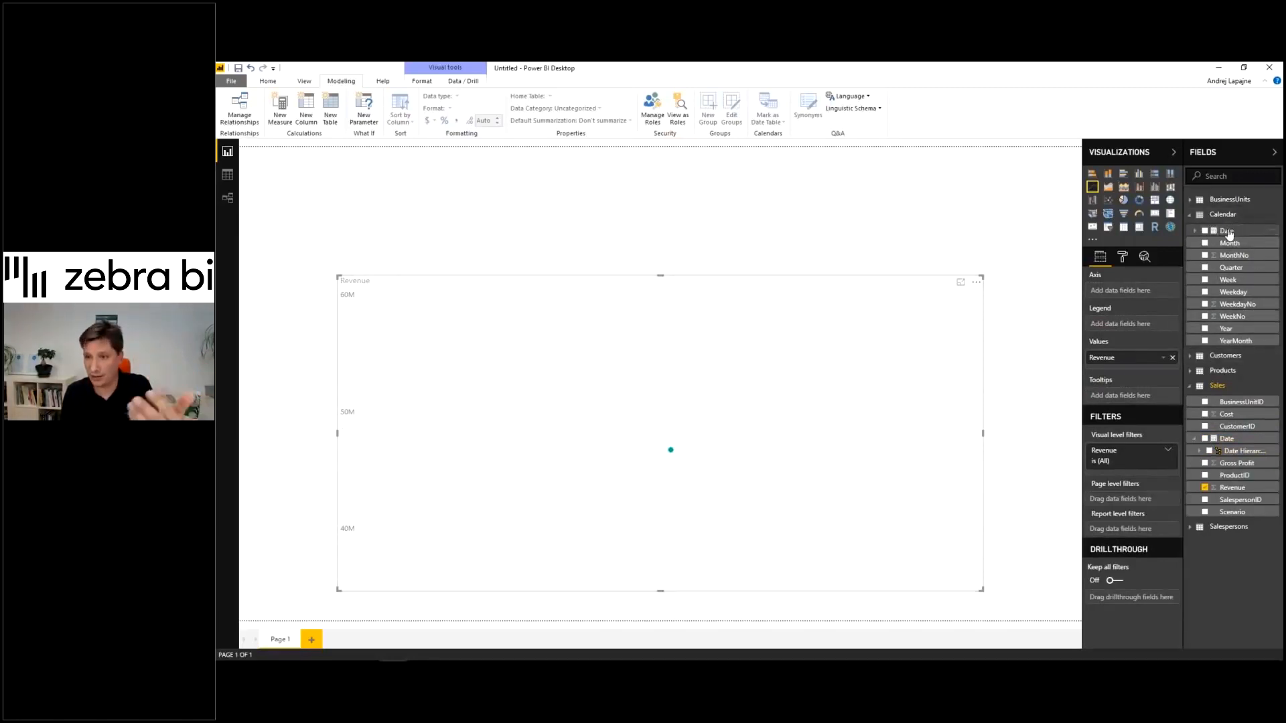
mouse_move(1230, 242)
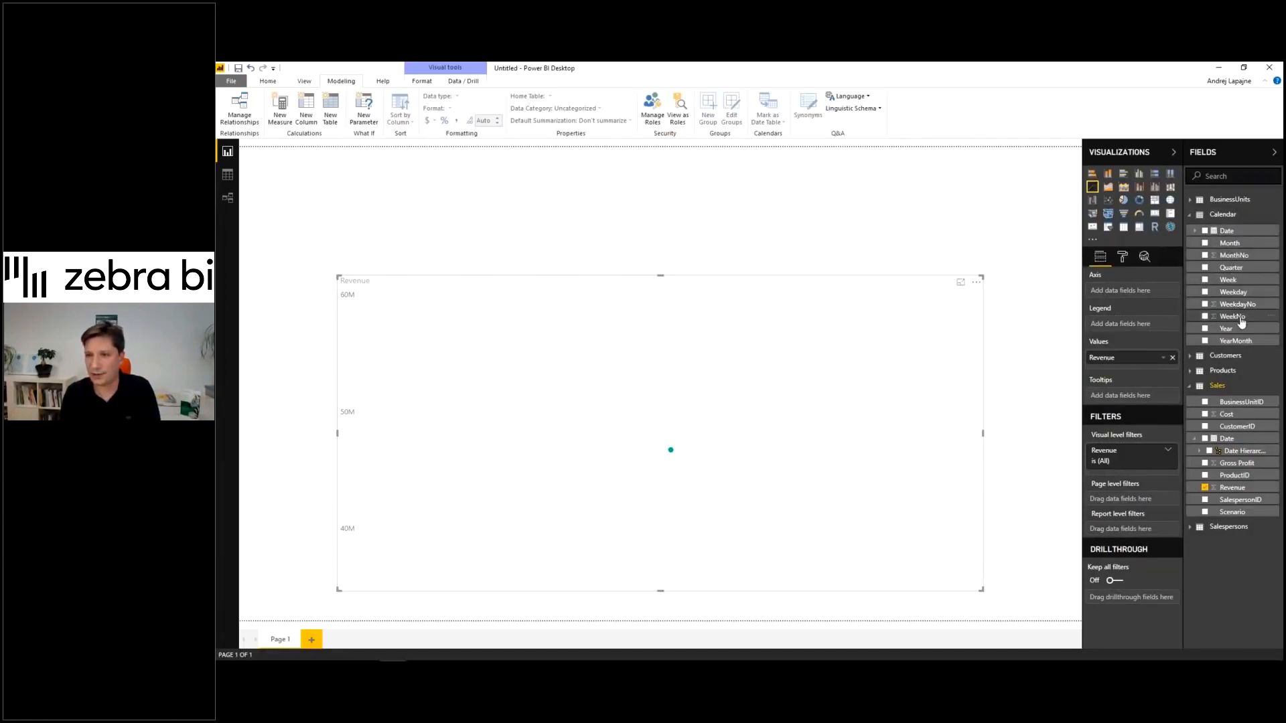
Chart Revenue by Calendar Year as a clustered column chart sorted ascending
left_click(1227, 328)
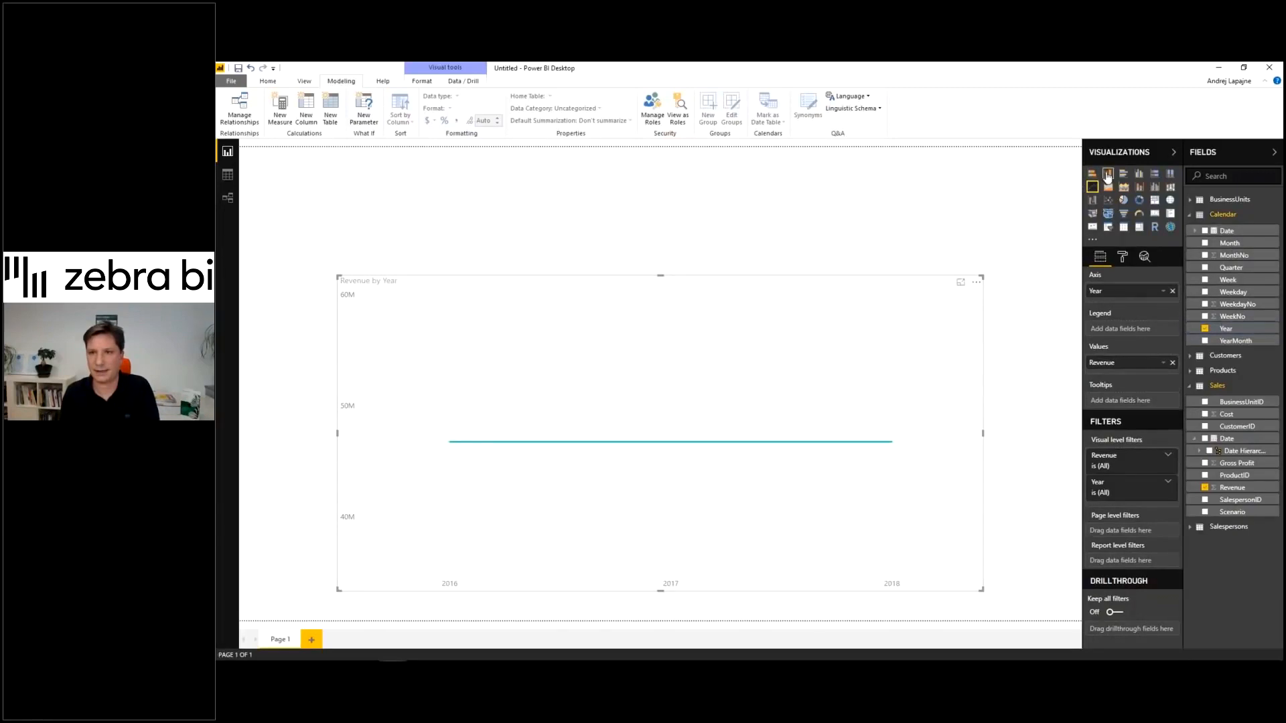
left_click(1107, 173)
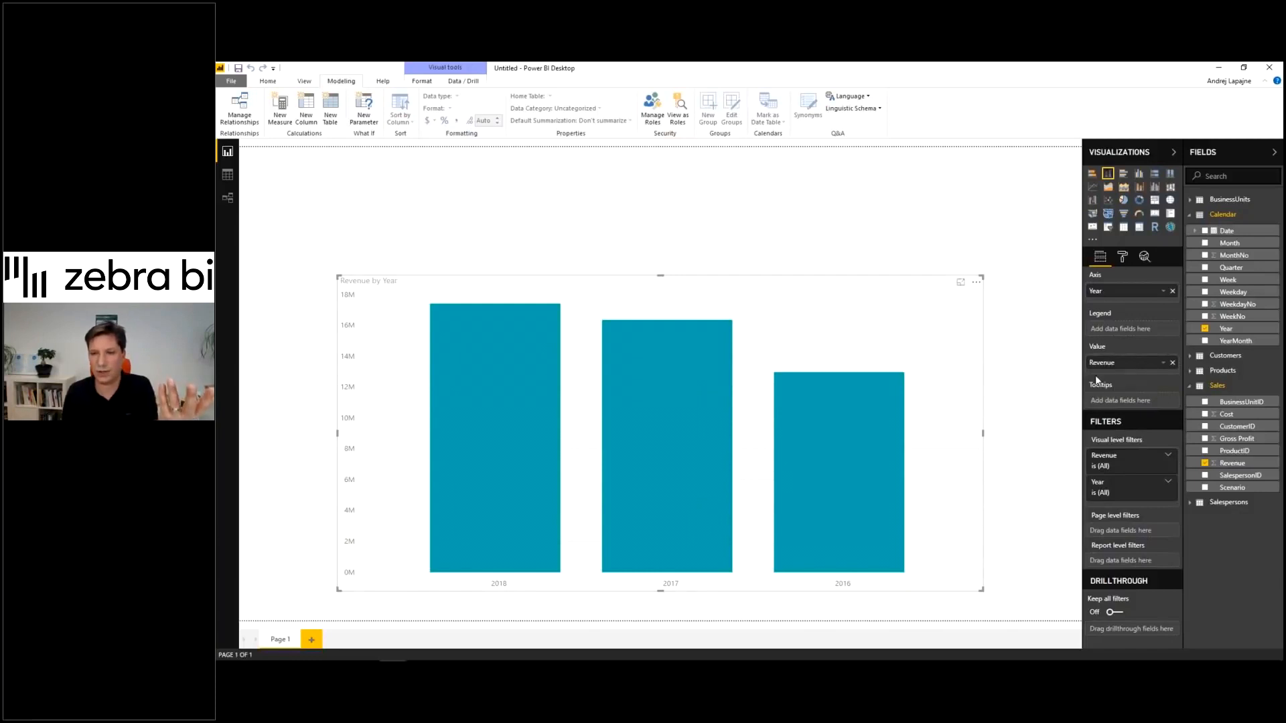
mouse_move(984, 317)
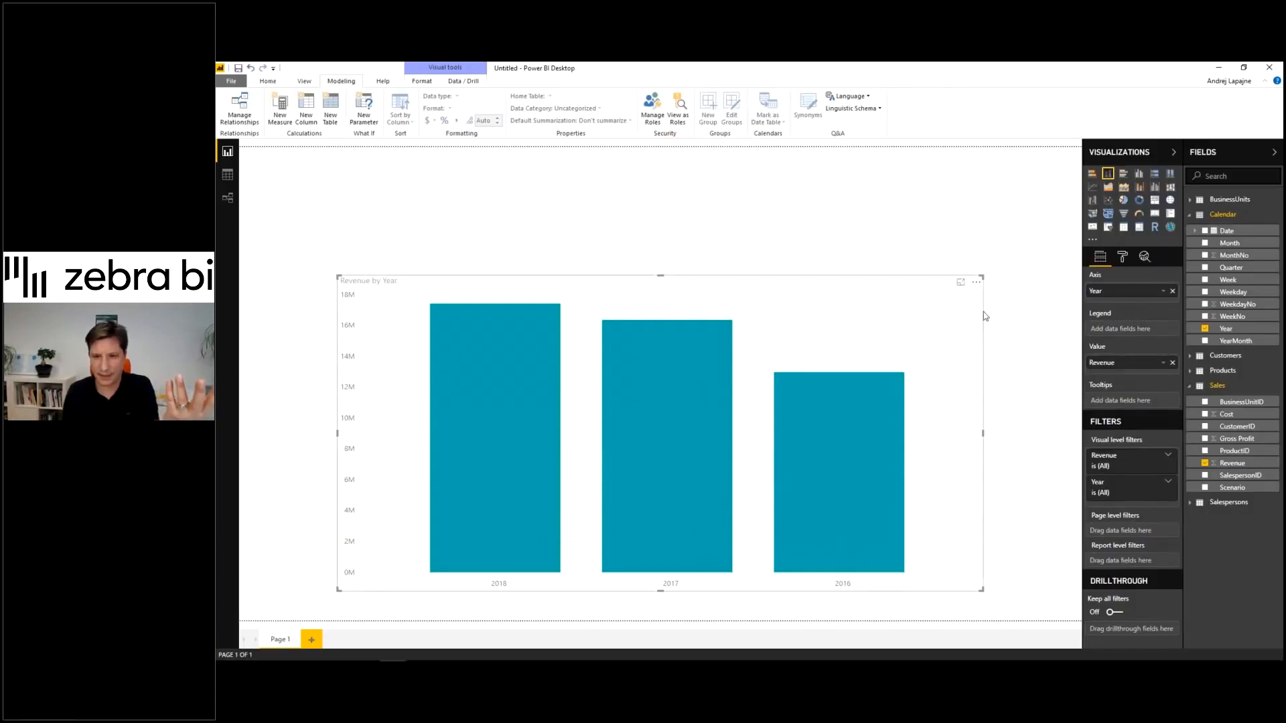
left_click(976, 281)
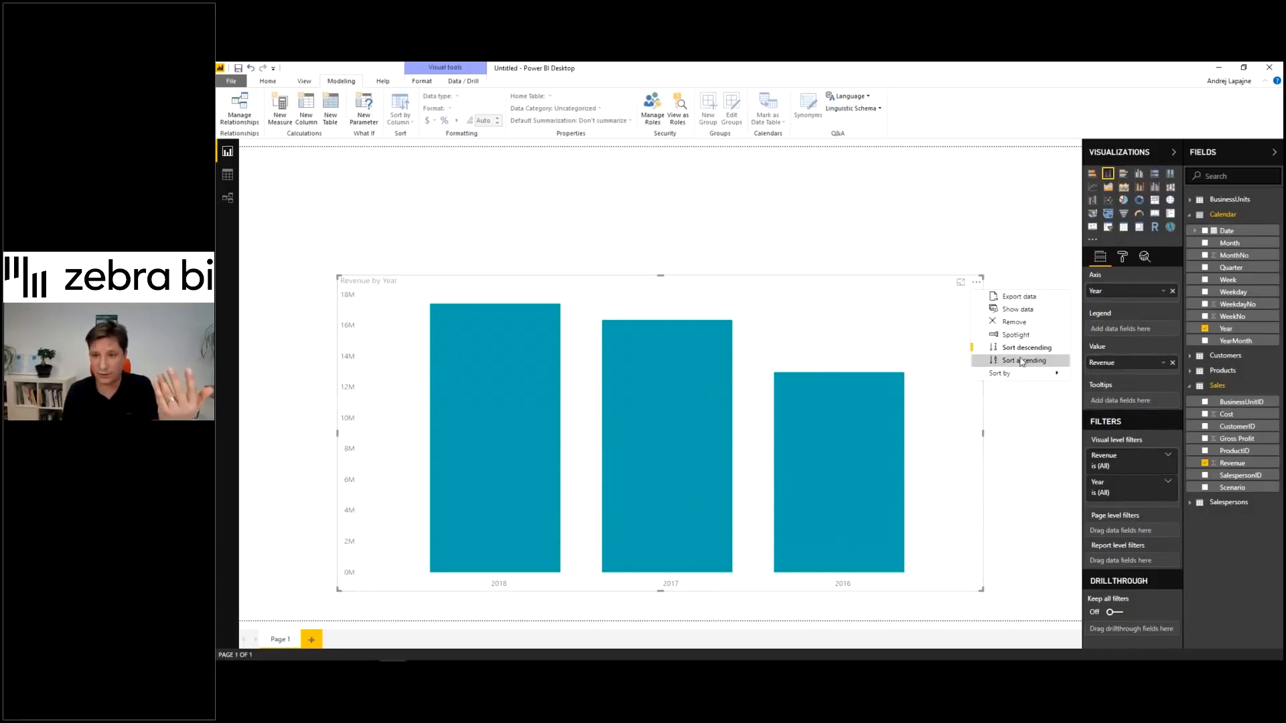
left_click(1024, 360)
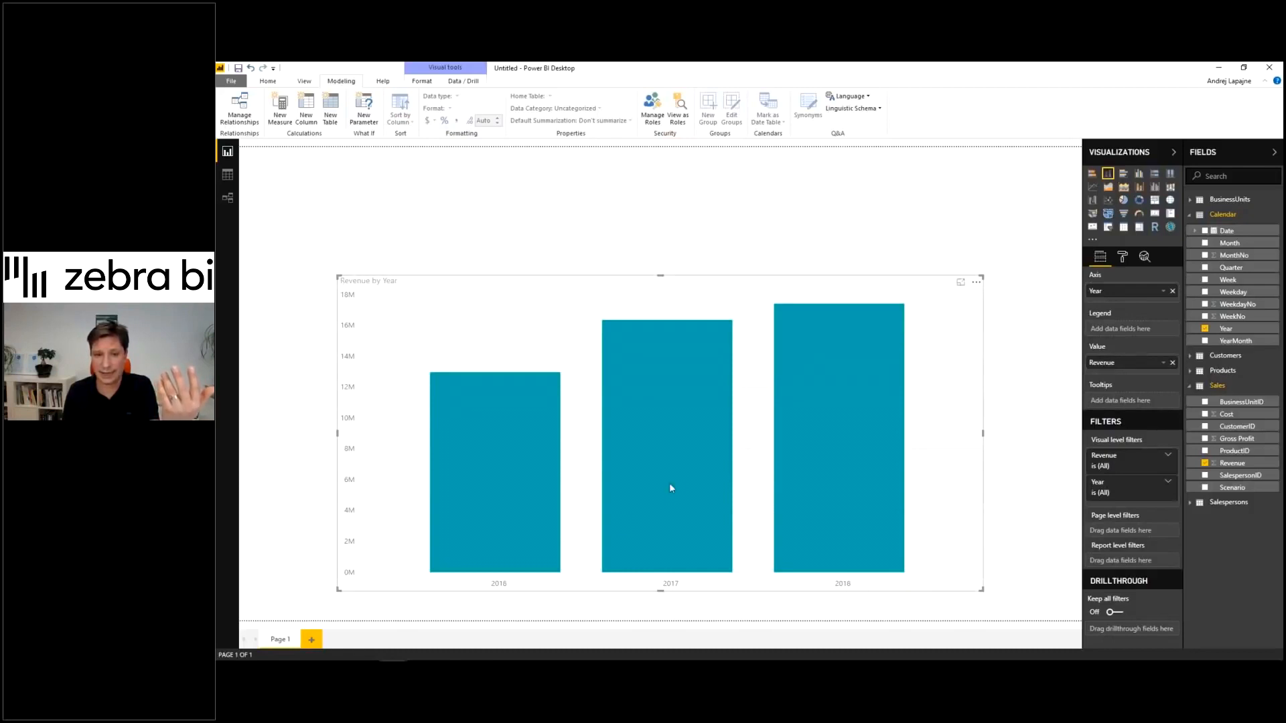
mouse_move(910, 281)
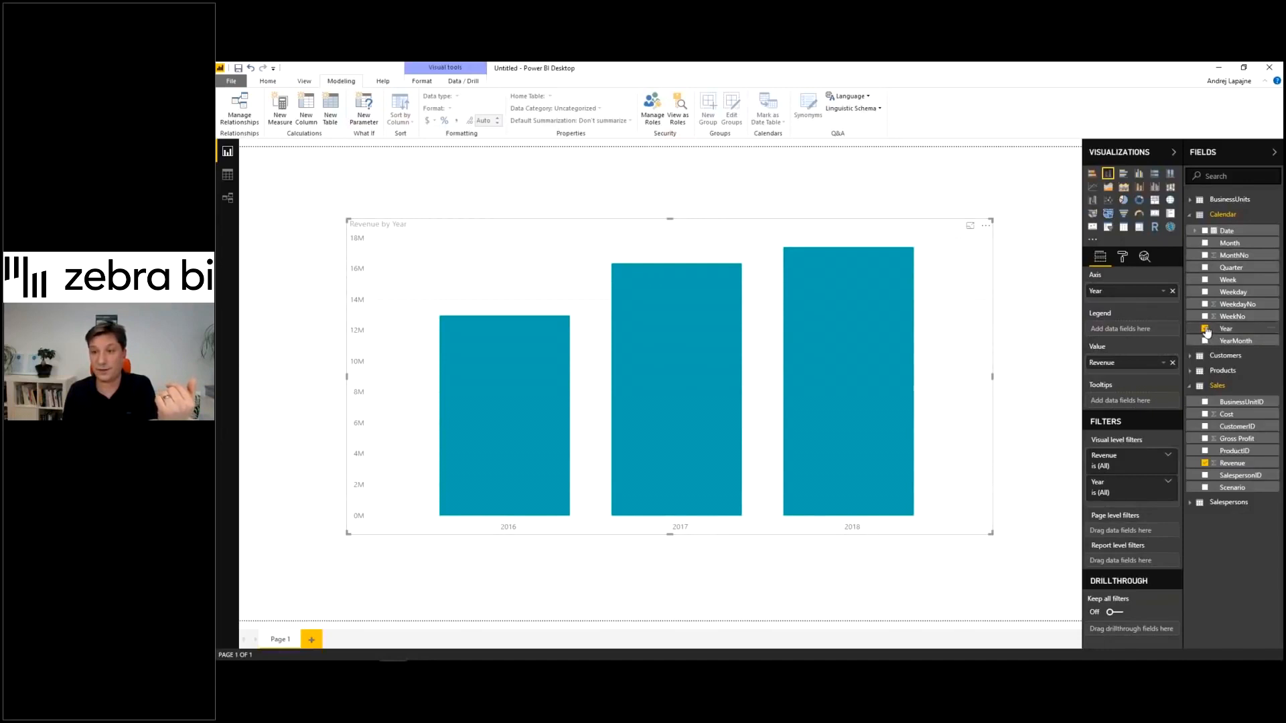
Swap Year for Calendar Month on the Revenue chart and adjust its sorting
left_click(1207, 329)
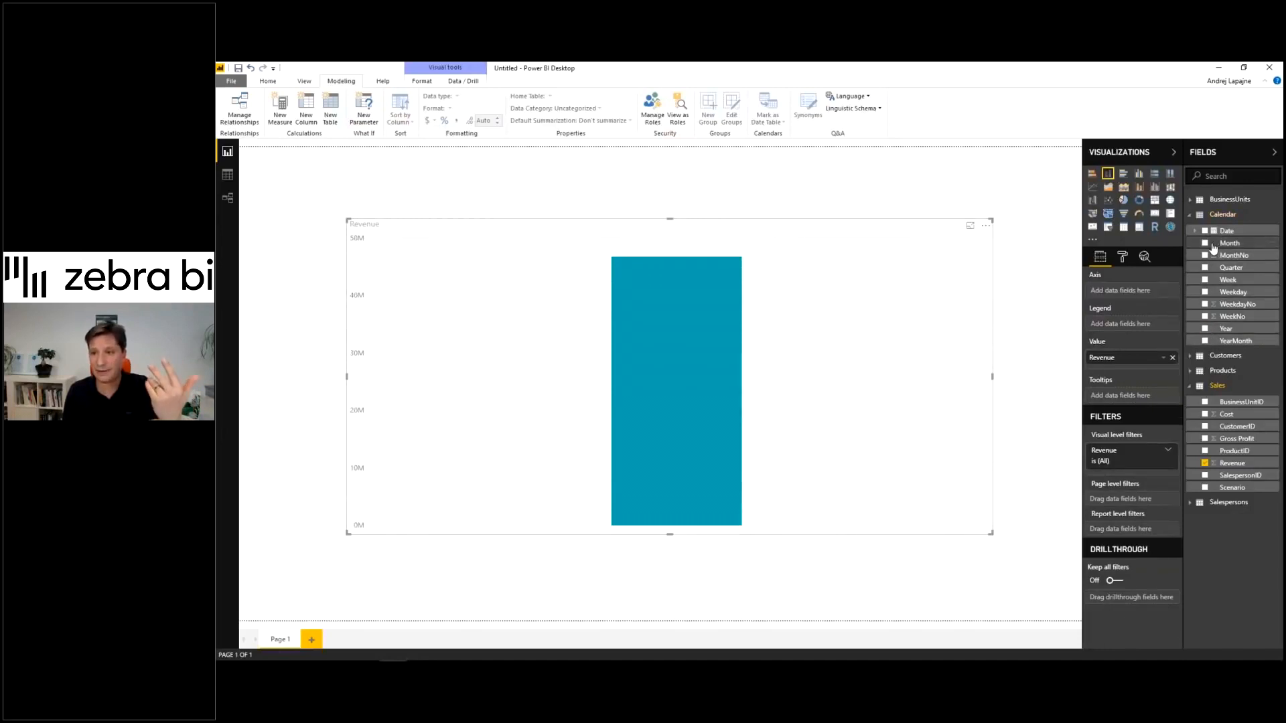
left_click(1205, 243)
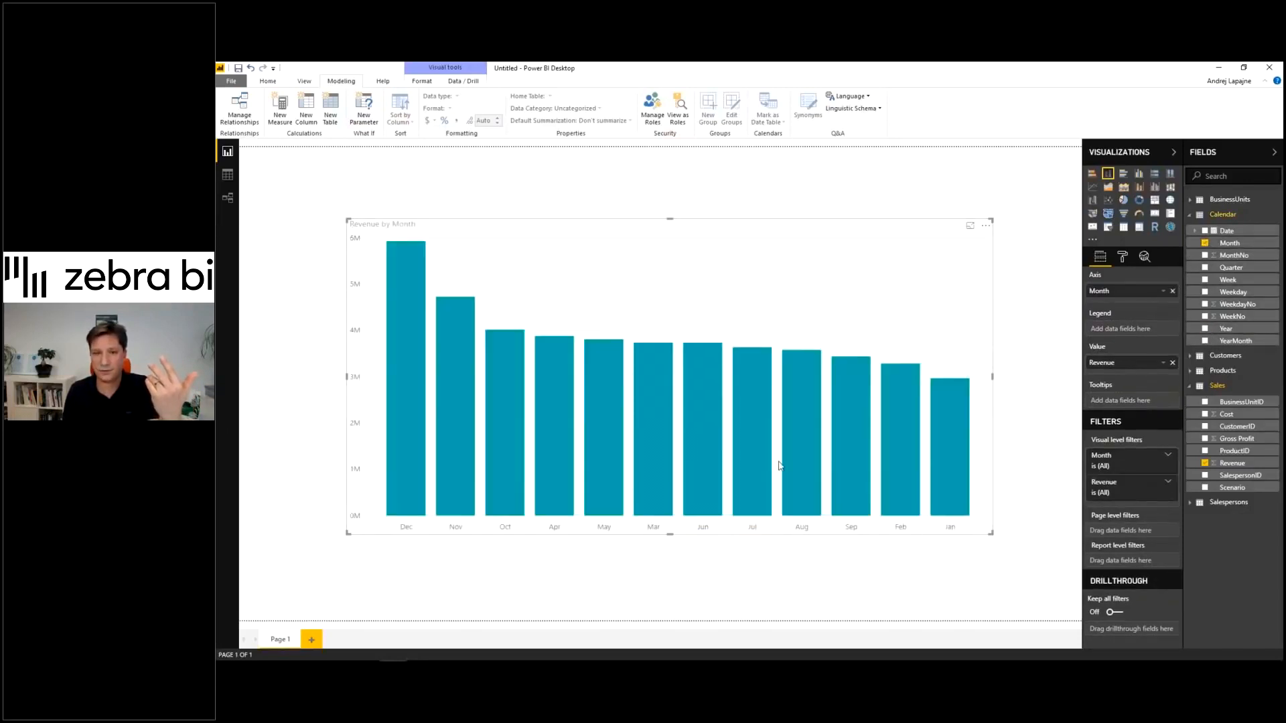
left_click(985, 226)
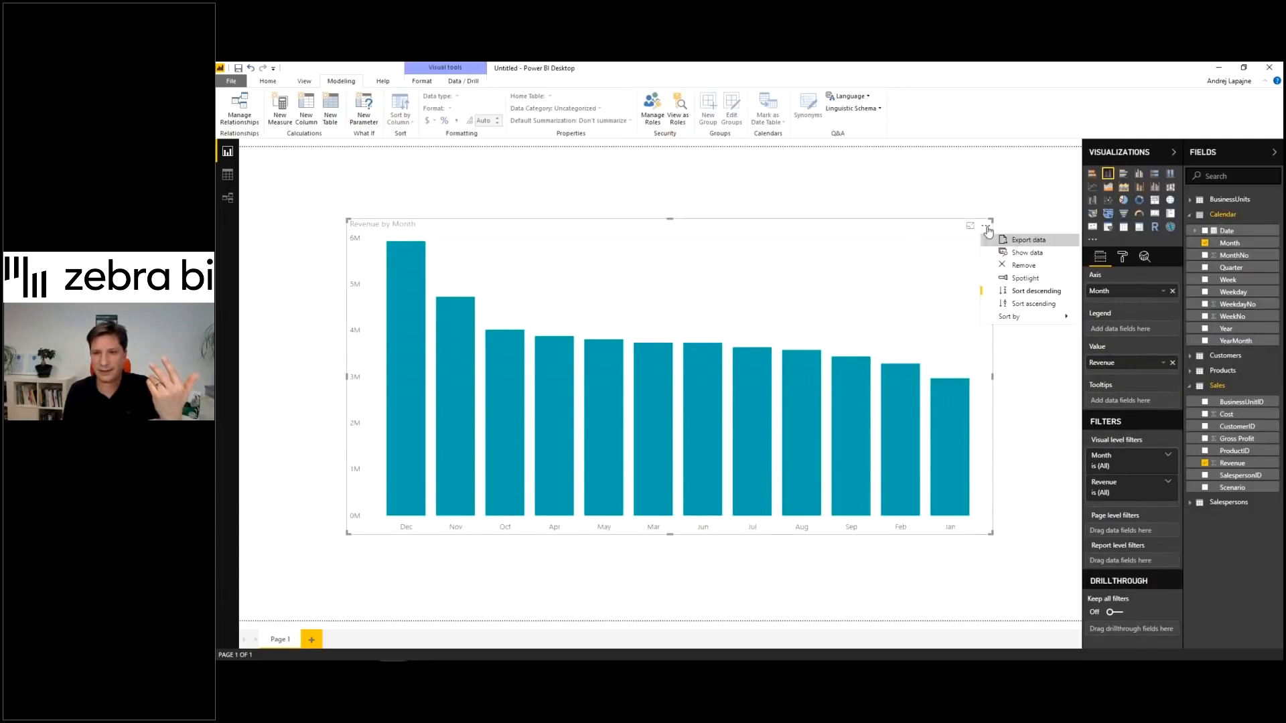
mouse_move(1011, 317)
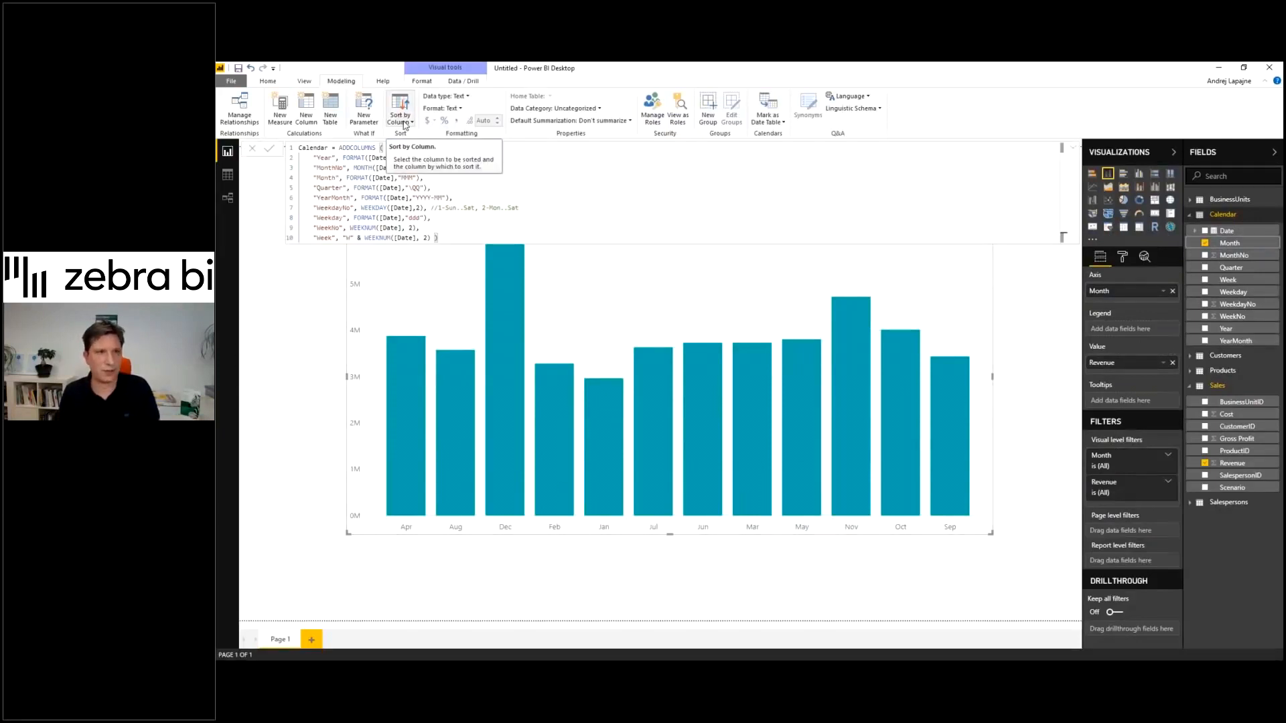
Set Calendar Month to sort by the MonthNo column
left_click(401, 107)
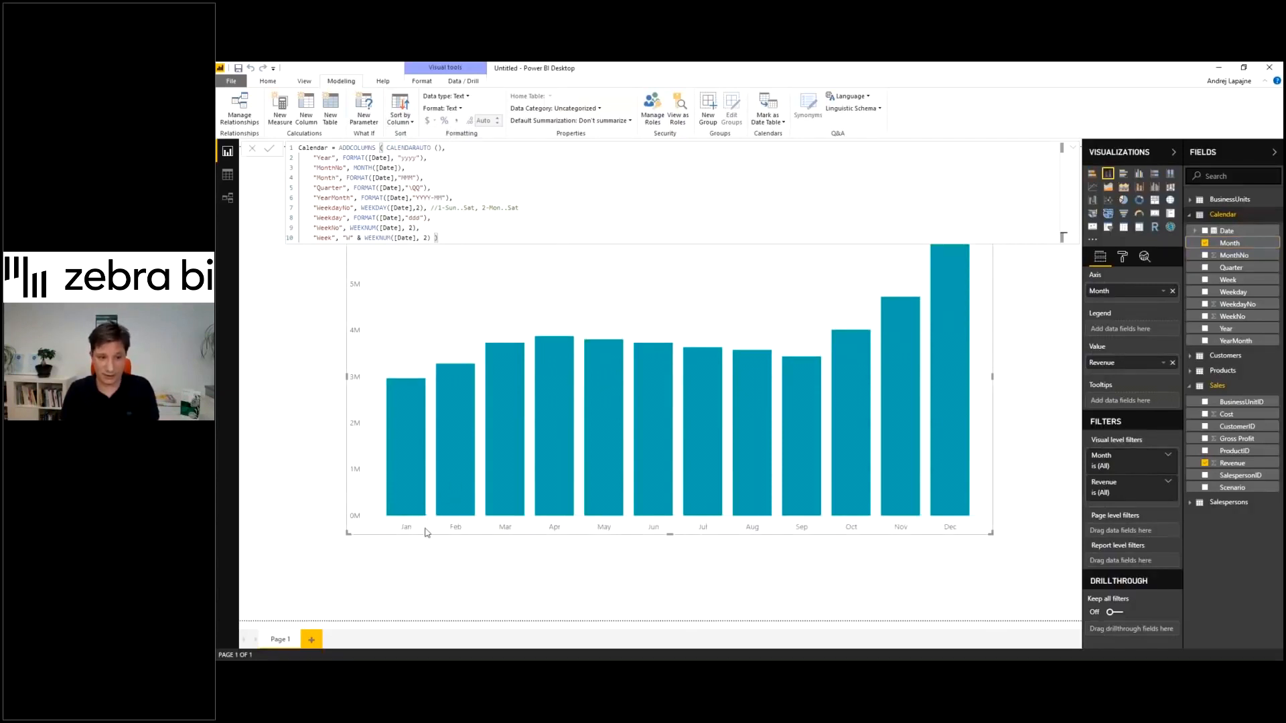
mouse_move(625, 531)
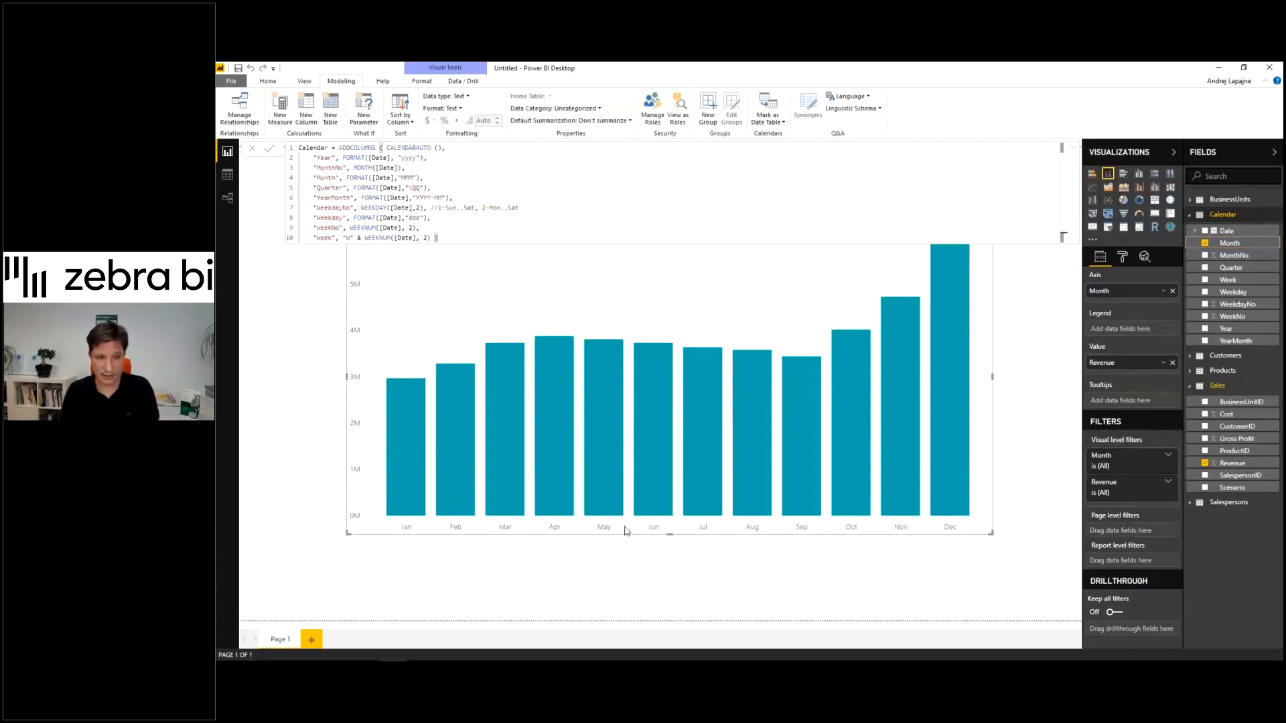
mouse_move(824, 516)
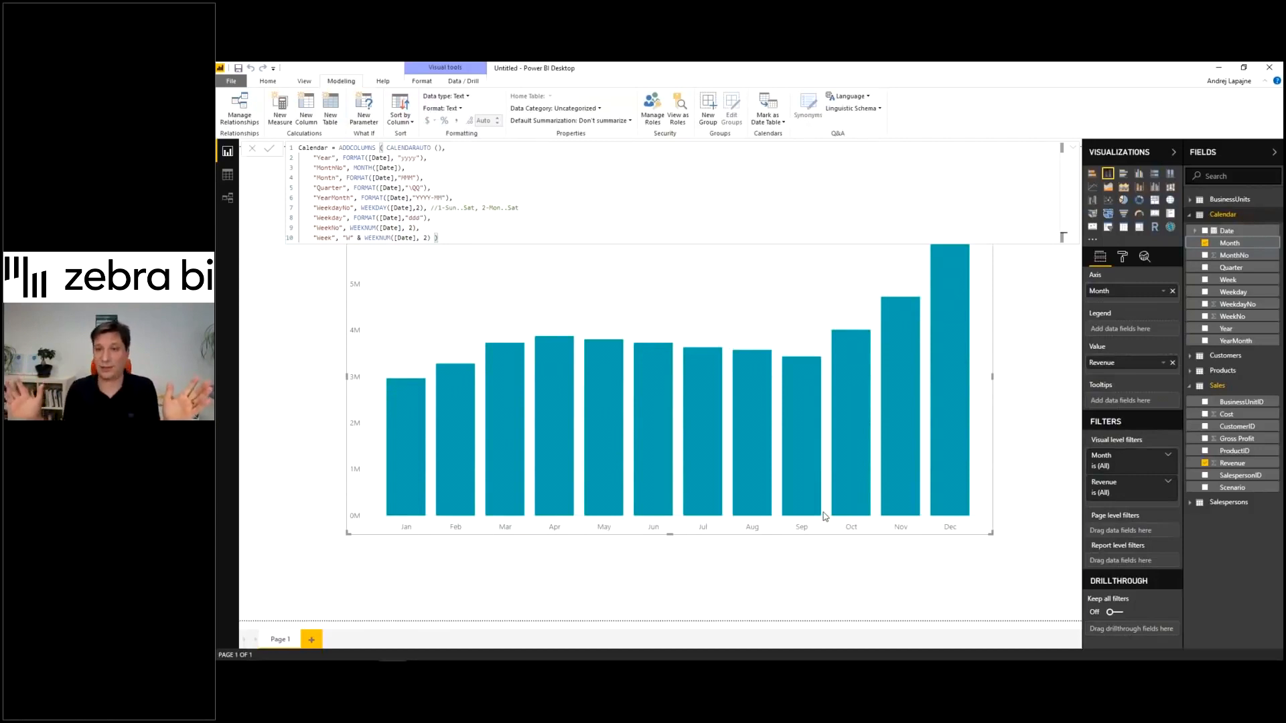